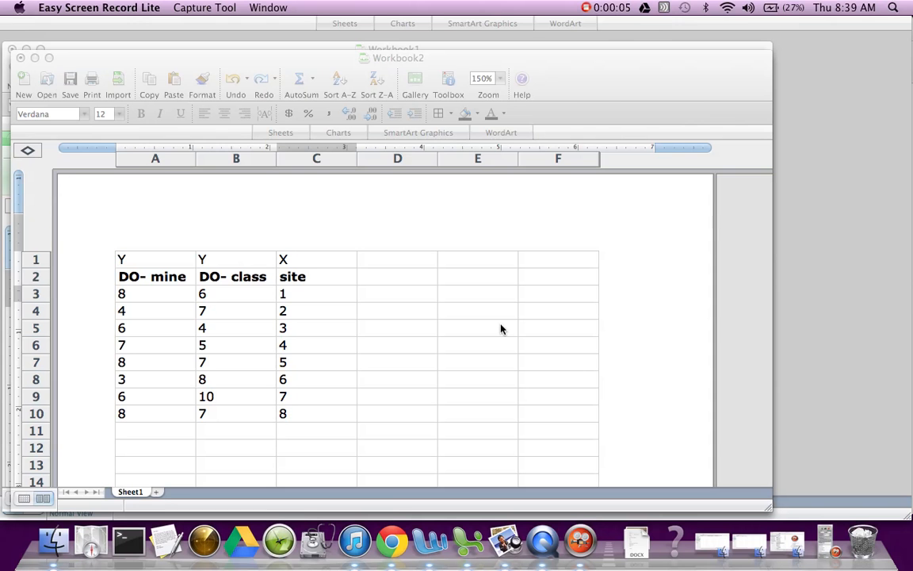
{"action": "mouse_move", "coordinate": [333, 320]}
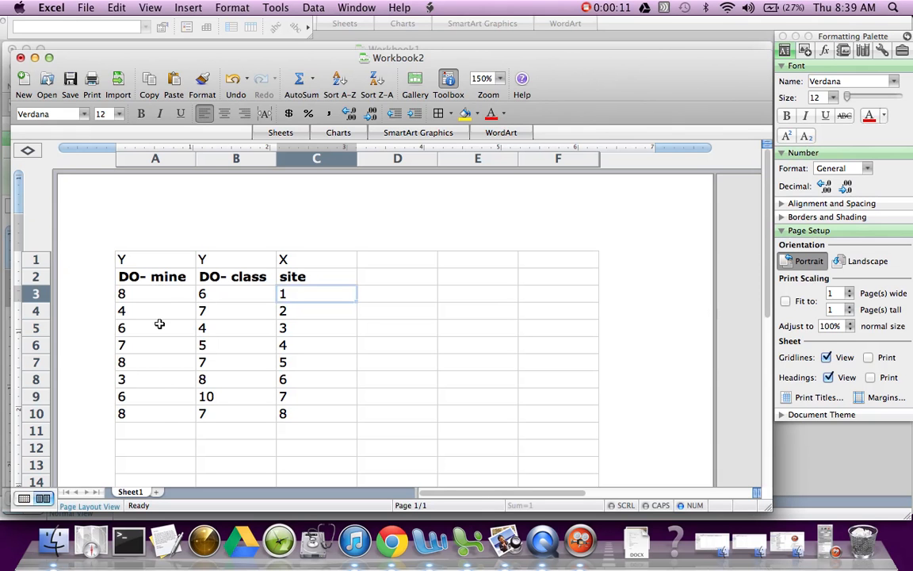
{"action": "mouse_move", "coordinate": [230, 293]}
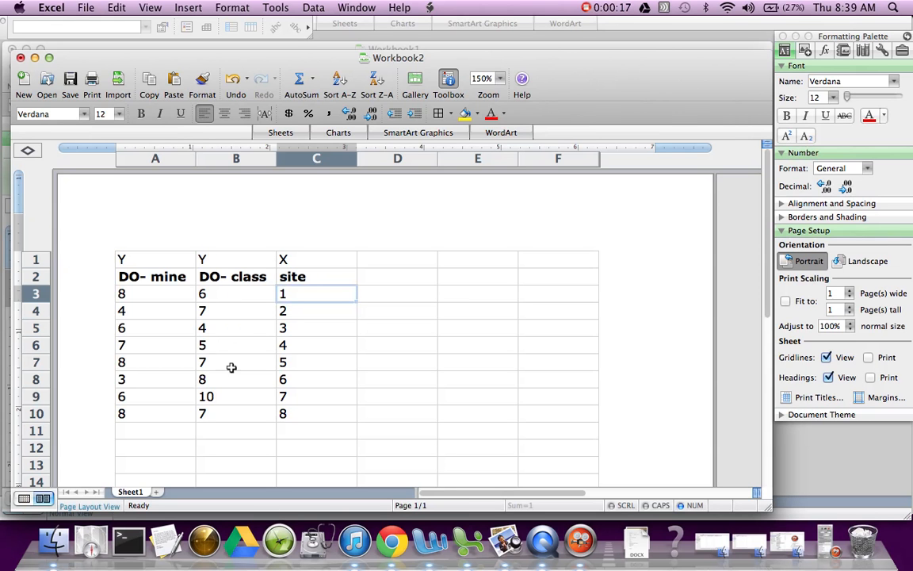
{"action": "mouse_move", "coordinate": [298, 297]}
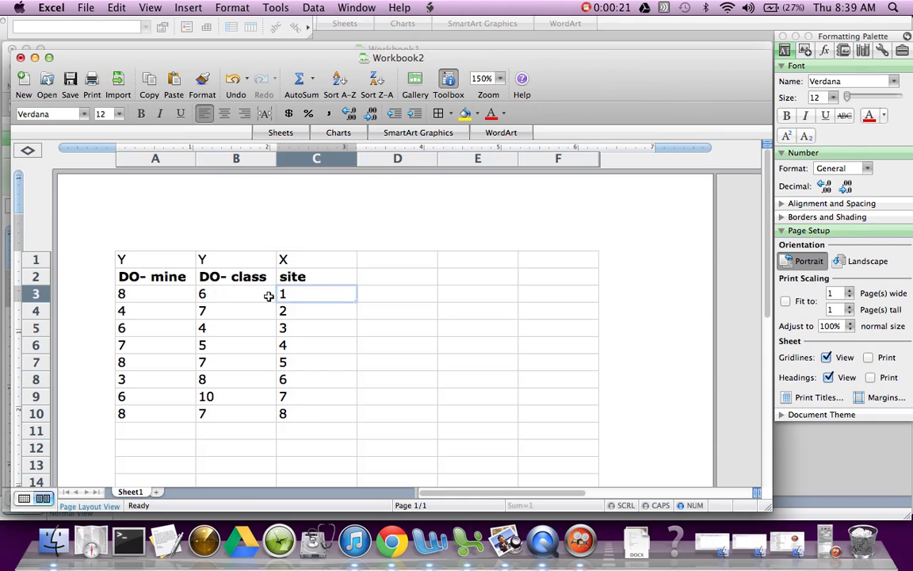
- Insert a clustered column chart from the DO- class and site values in B3:C10
{"action": "left_click", "coordinate": [36, 260]}
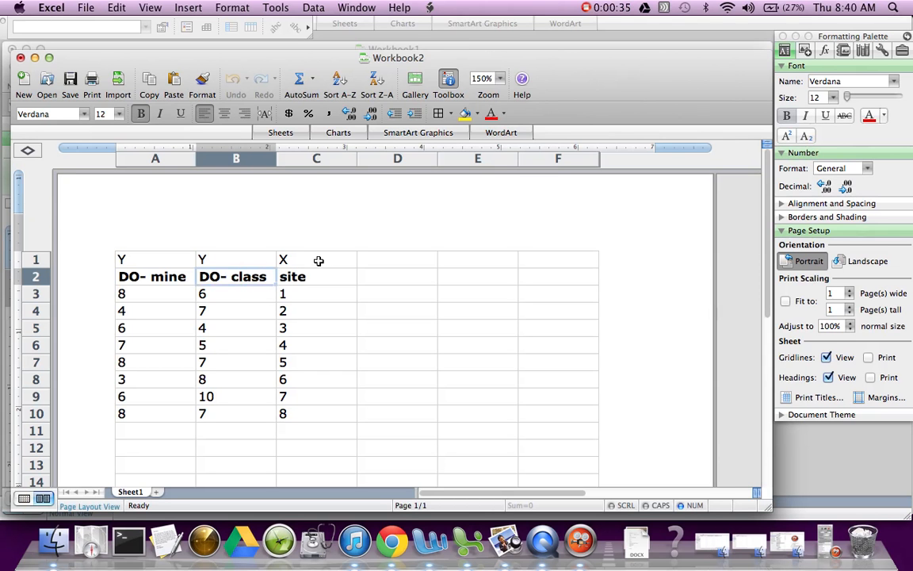
{"action": "left_click", "coordinate": [235, 293]}
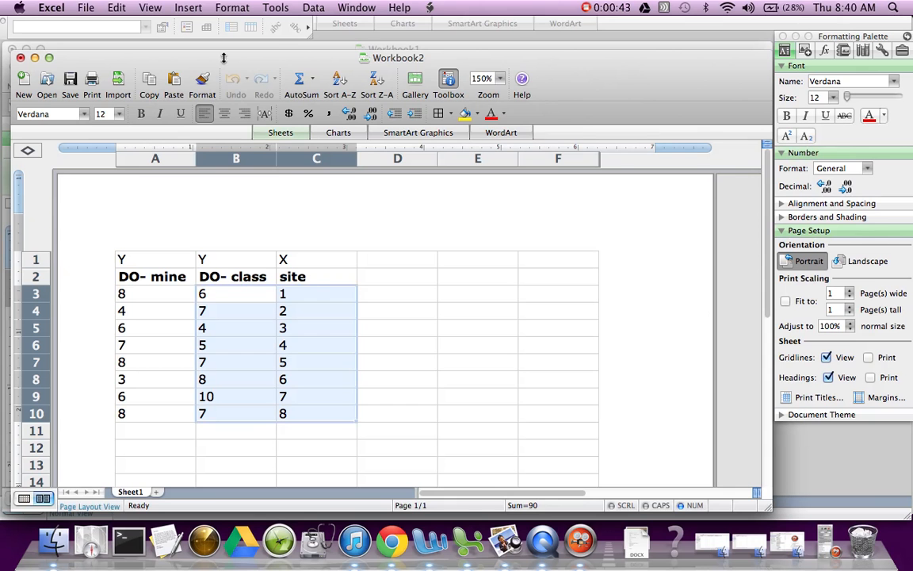
{"action": "left_click", "coordinate": [193, 6]}
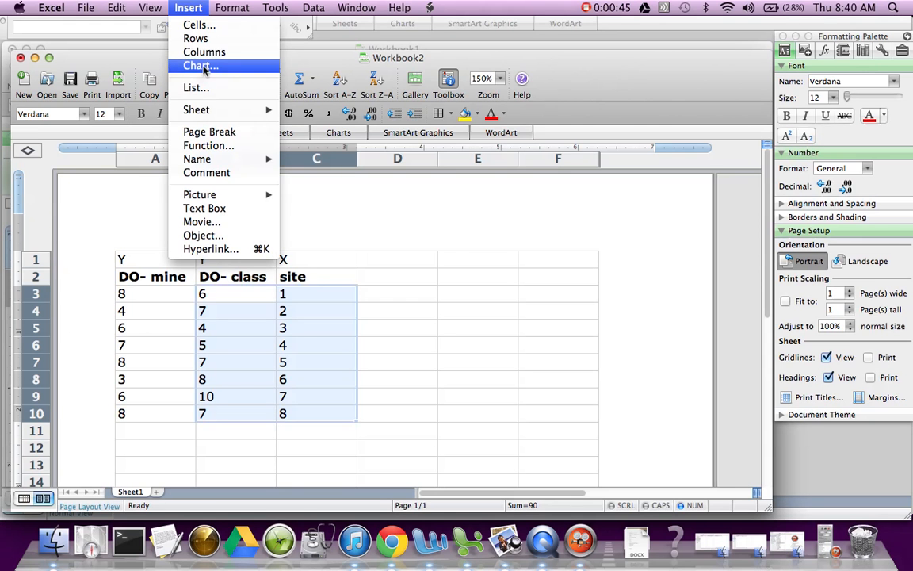
{"action": "left_click", "coordinate": [200, 65]}
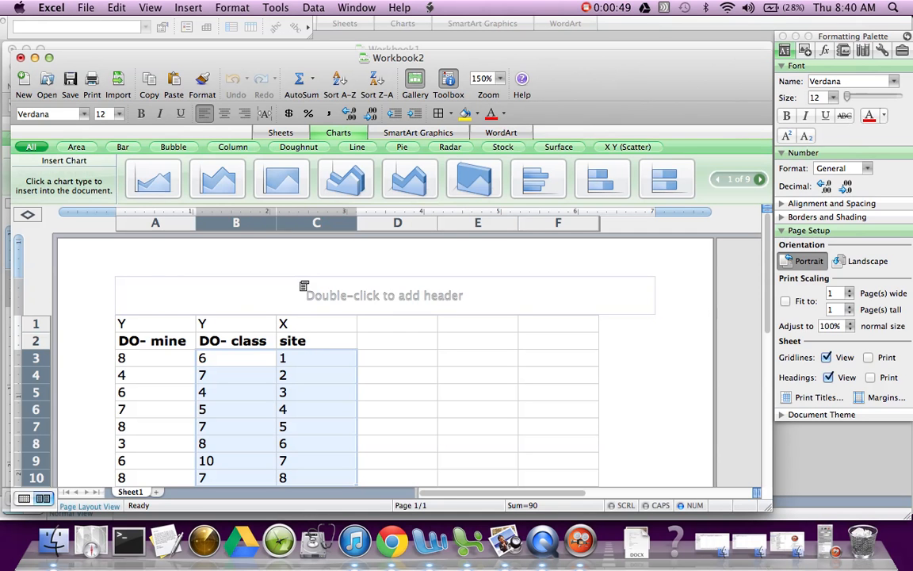
{"action": "left_click", "coordinate": [232, 146]}
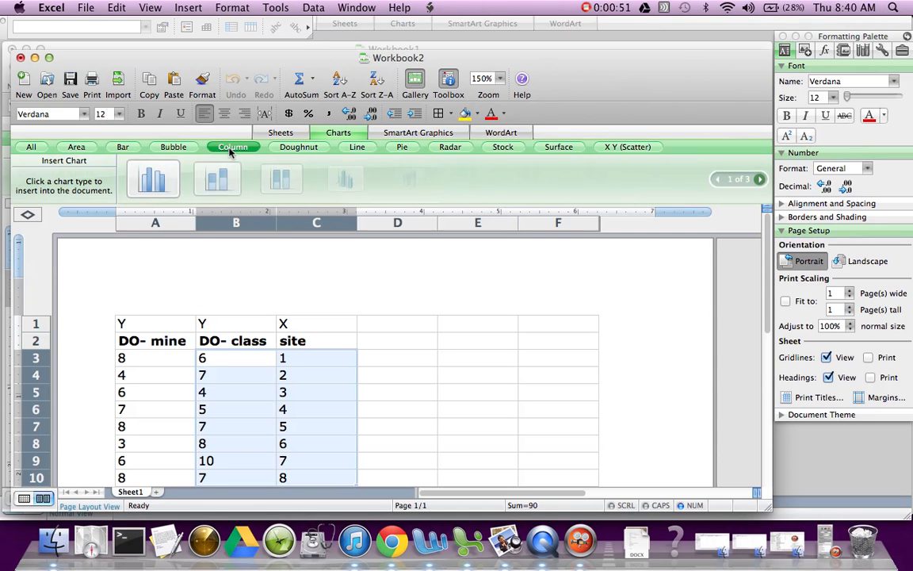
{"action": "left_click", "coordinate": [233, 147]}
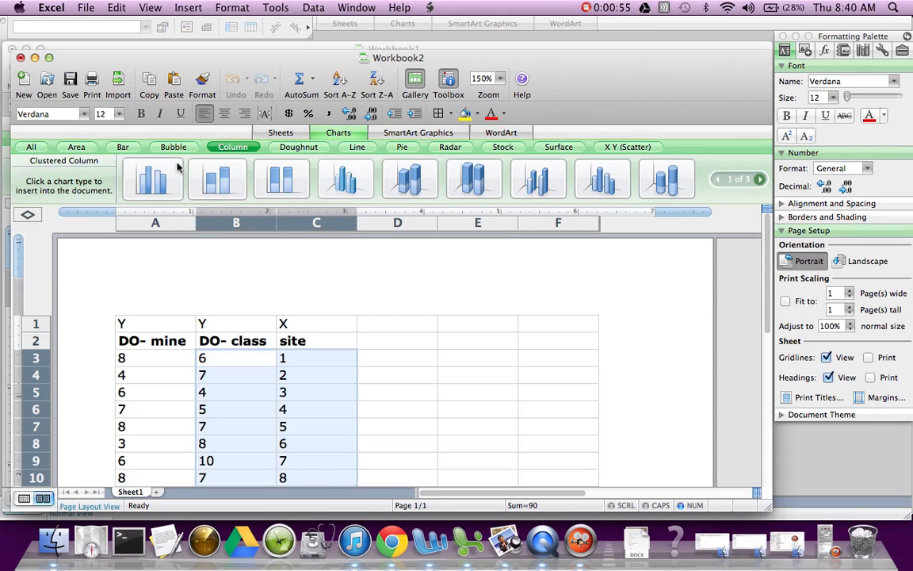
{"action": "left_click", "coordinate": [152, 176]}
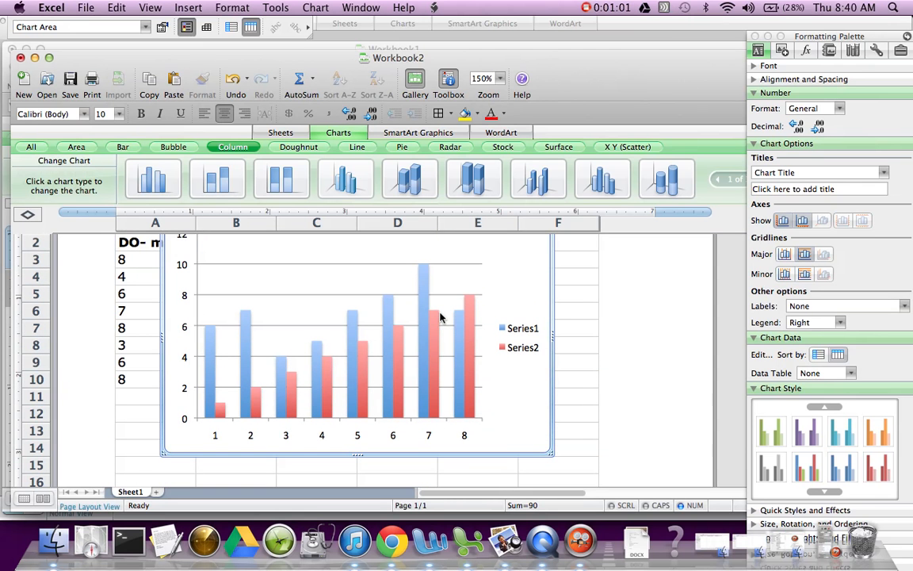
{"action": "mouse_move", "coordinate": [517, 283]}
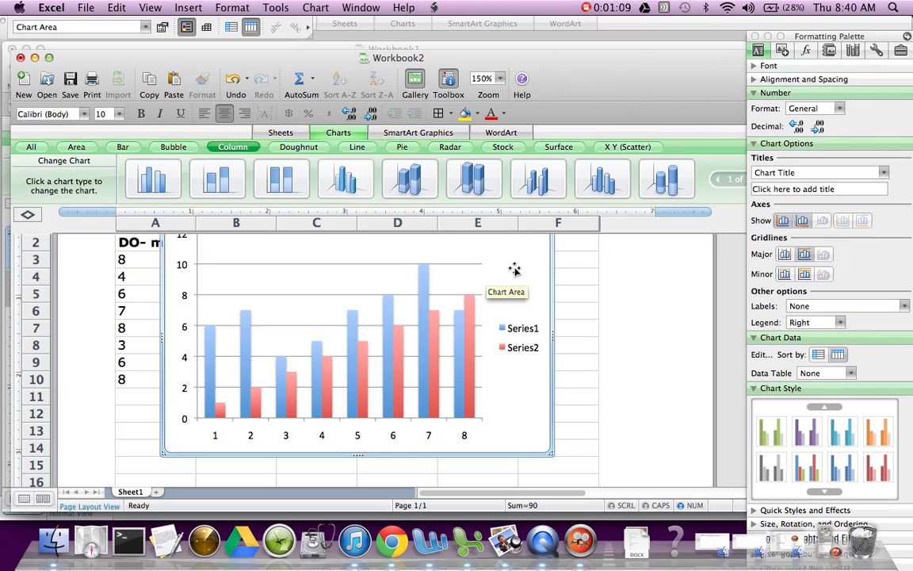
- Move the chart onto its own new chart sheet, Chart1, via Move Chart
{"action": "right_click", "coordinate": [514, 268]}
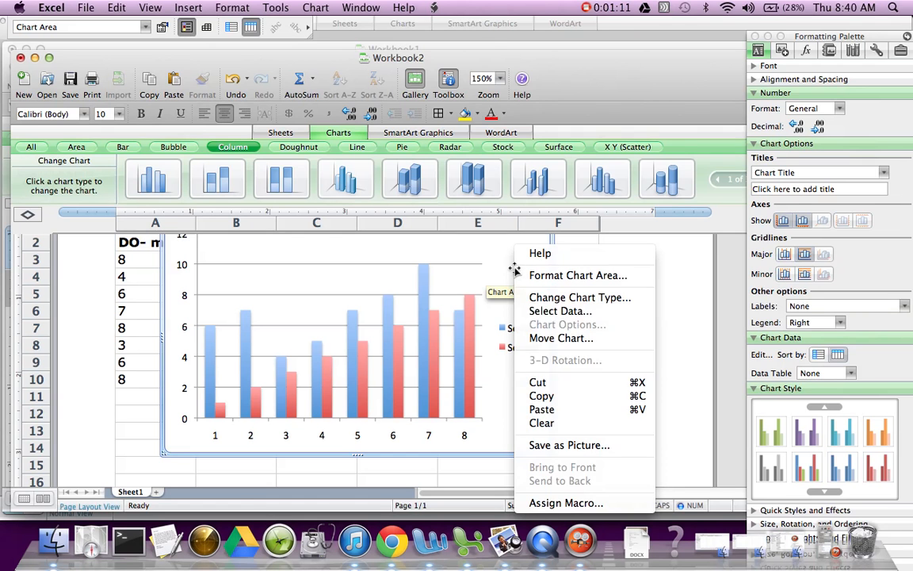
{"action": "left_click", "coordinate": [562, 337]}
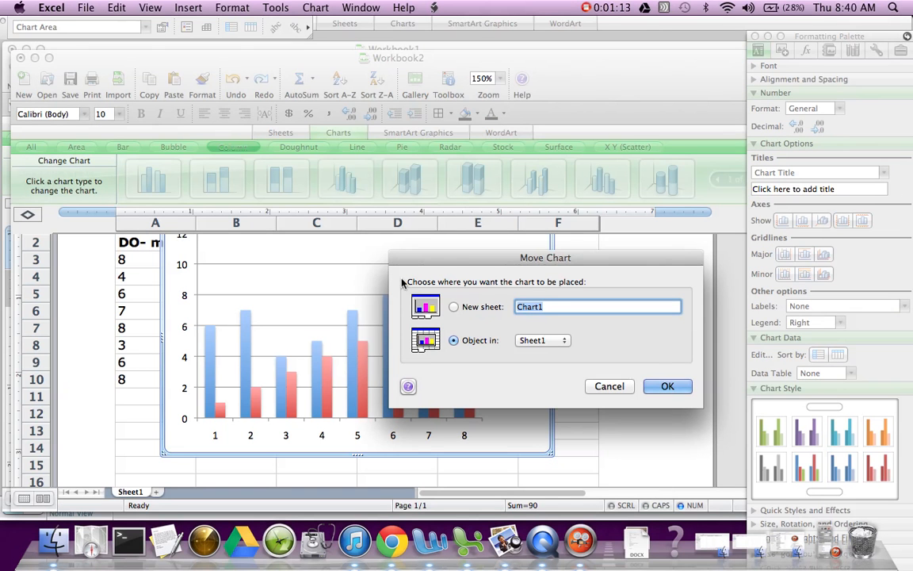
{"action": "left_click", "coordinate": [668, 387]}
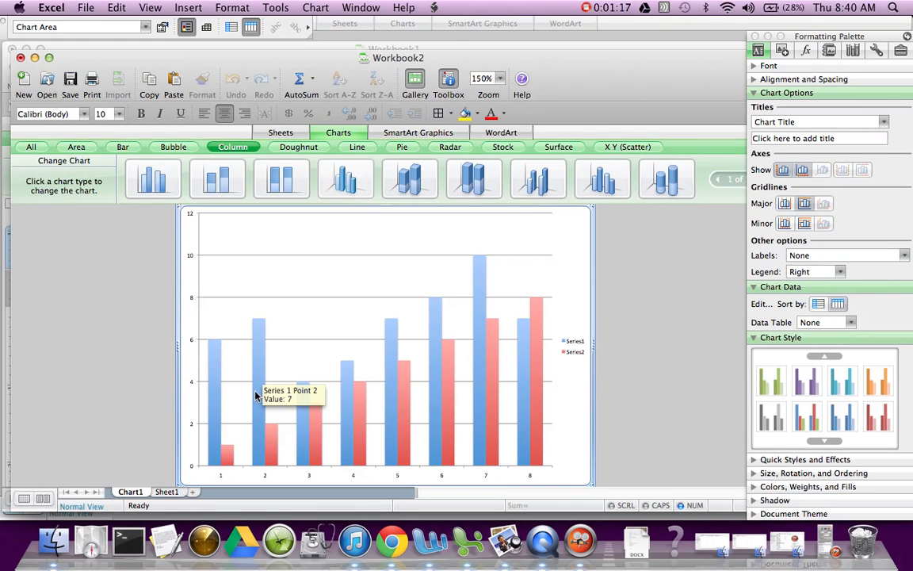
- Select the chart on Chart1 and bring up the Chart menu commands
{"action": "left_click", "coordinate": [441, 276]}
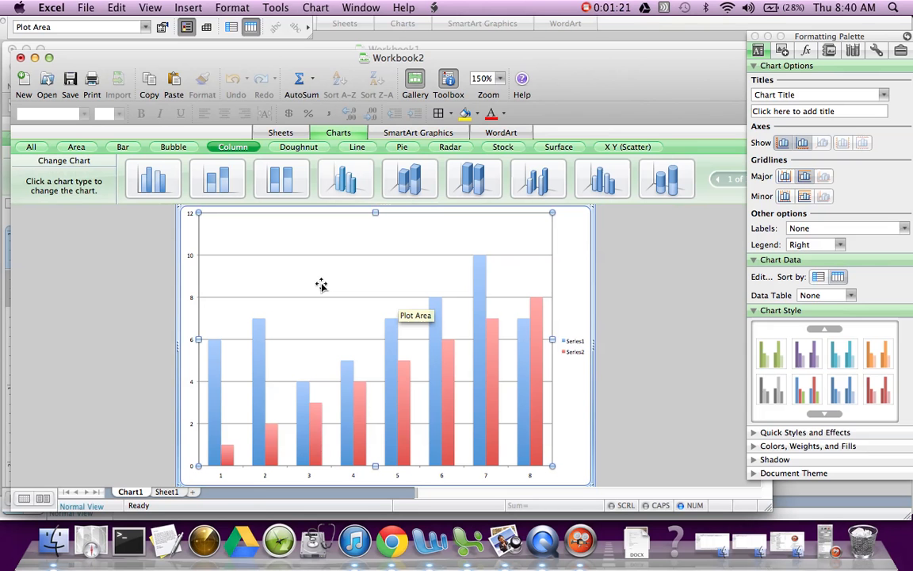
{"action": "mouse_move", "coordinate": [211, 471]}
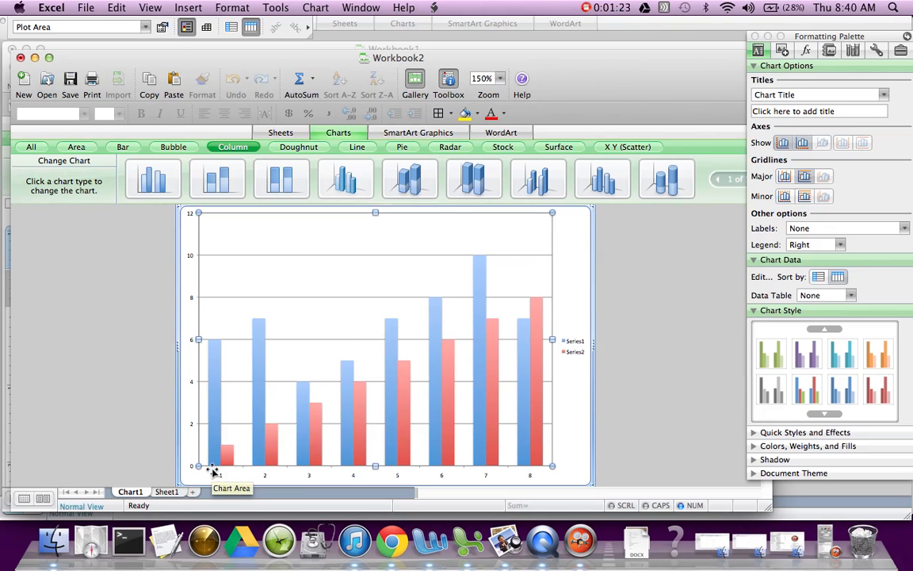
{"action": "mouse_move", "coordinate": [552, 453]}
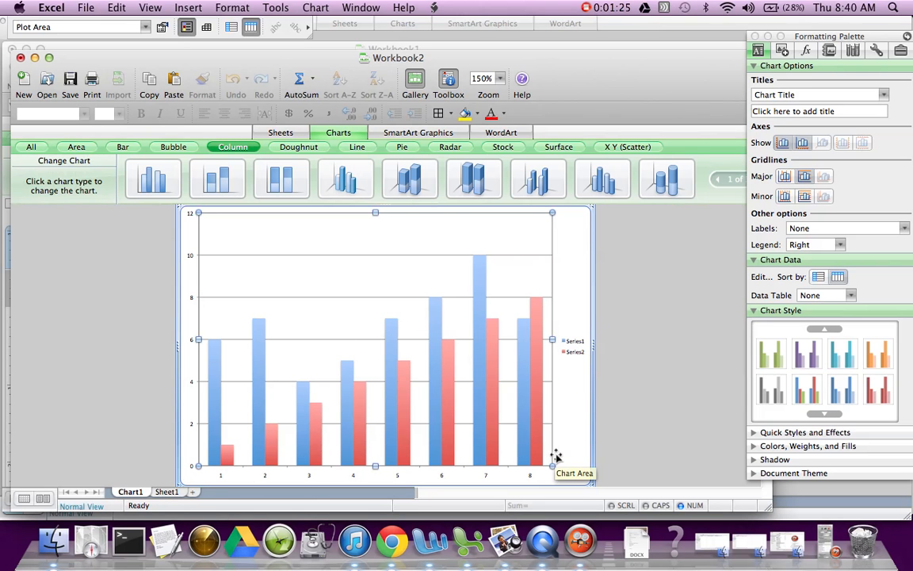
{"action": "mouse_move", "coordinate": [187, 257]}
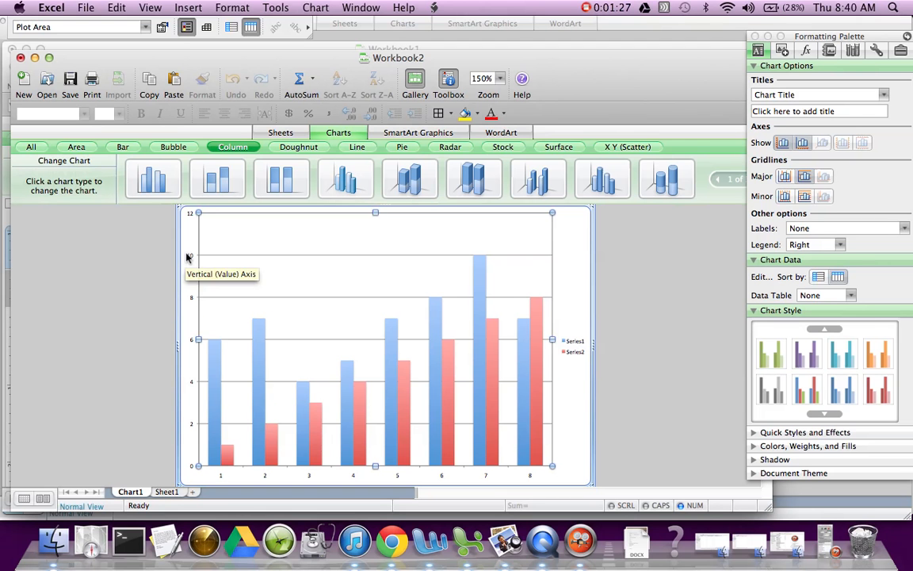
{"action": "mouse_move", "coordinate": [184, 357]}
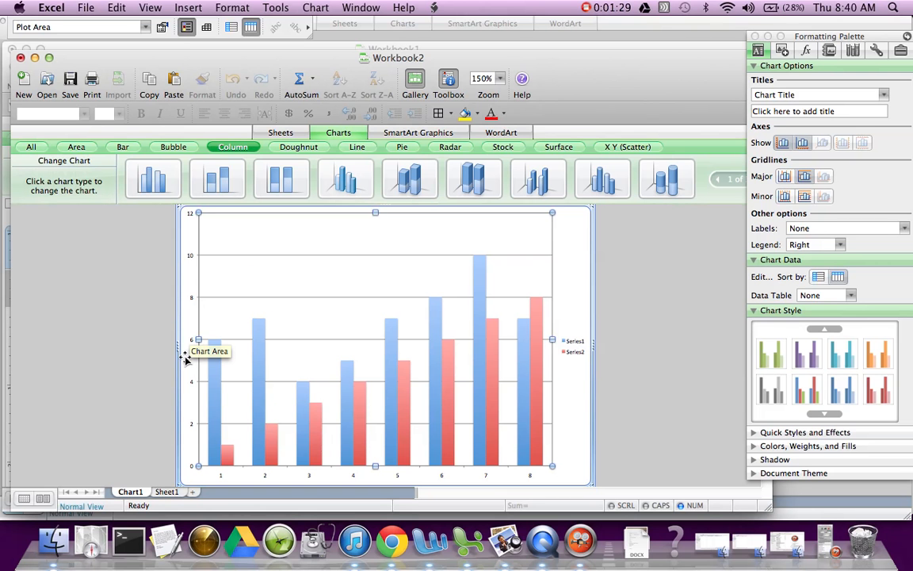
{"action": "mouse_move", "coordinate": [449, 349]}
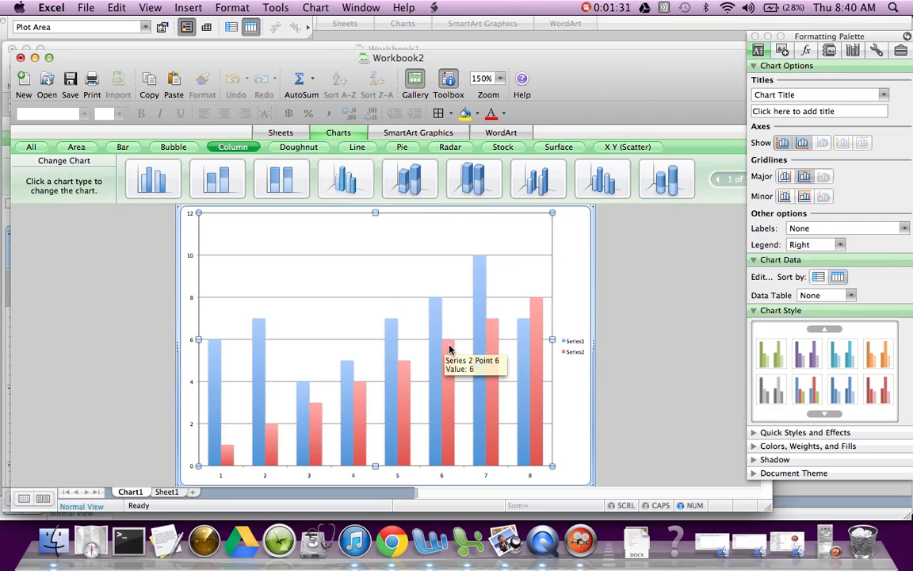
{"action": "mouse_move", "coordinate": [413, 344]}
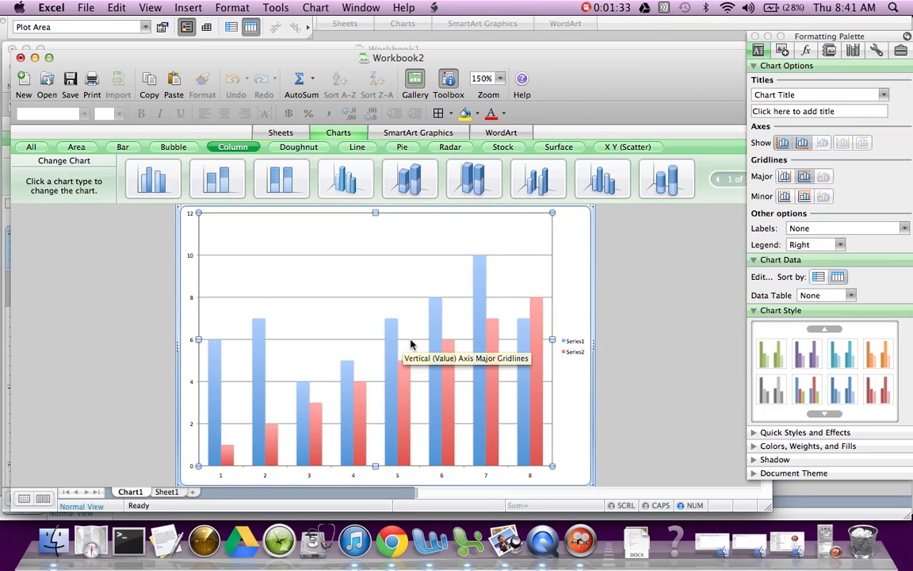
{"action": "mouse_move", "coordinate": [377, 337]}
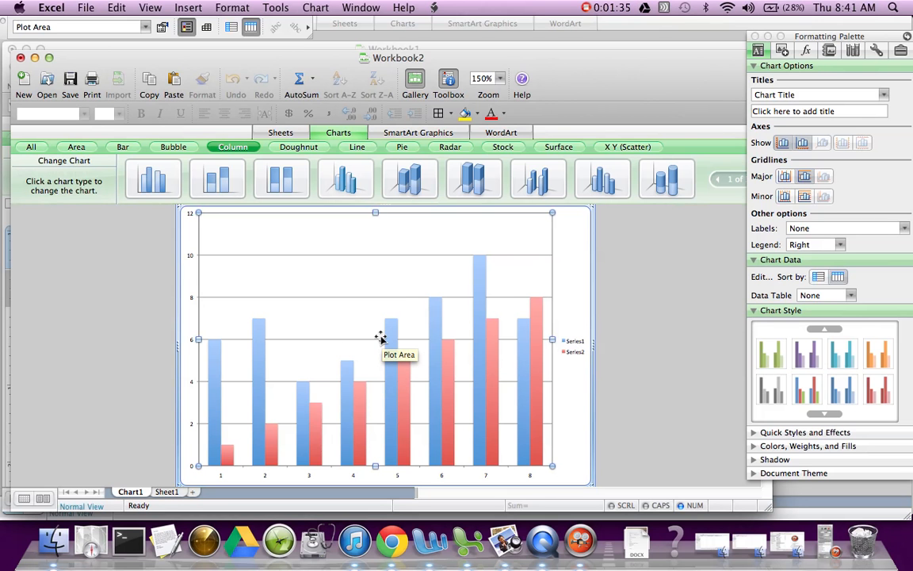
{"action": "mouse_move", "coordinate": [574, 344]}
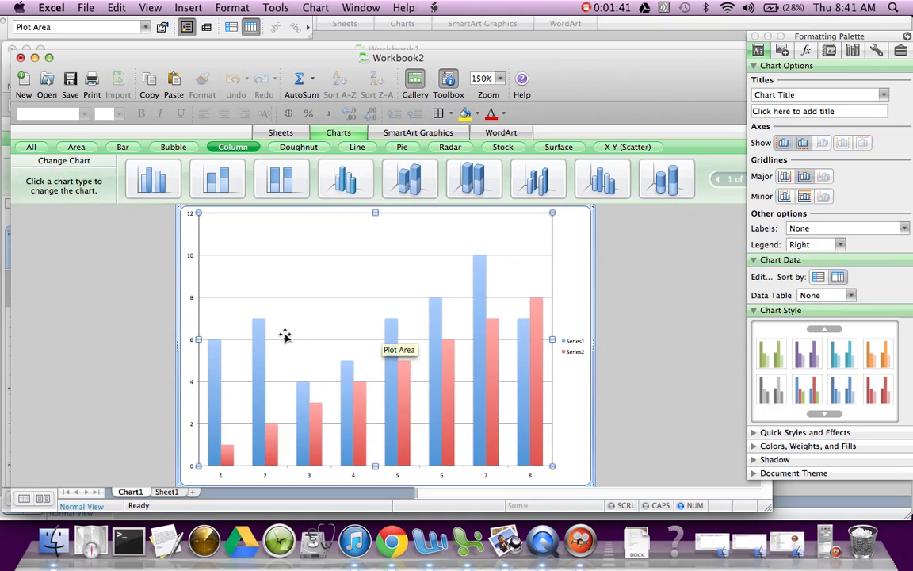
{"action": "mouse_move", "coordinate": [550, 279]}
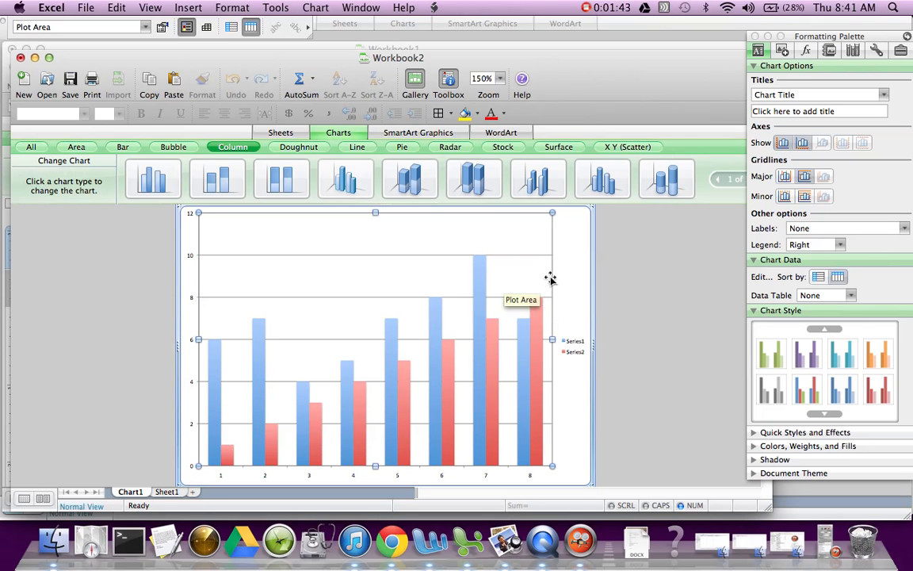
{"action": "mouse_move", "coordinate": [570, 266]}
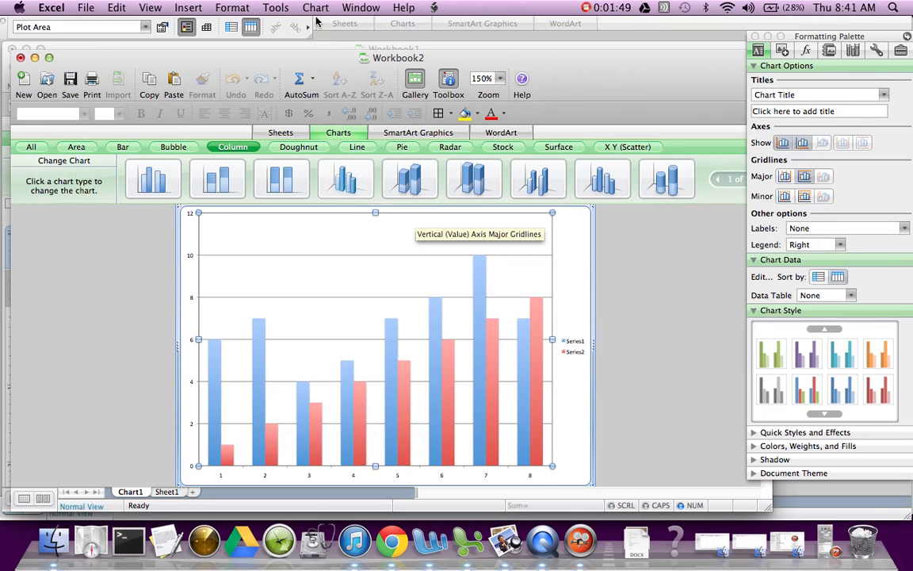
{"action": "left_click", "coordinate": [304, 6]}
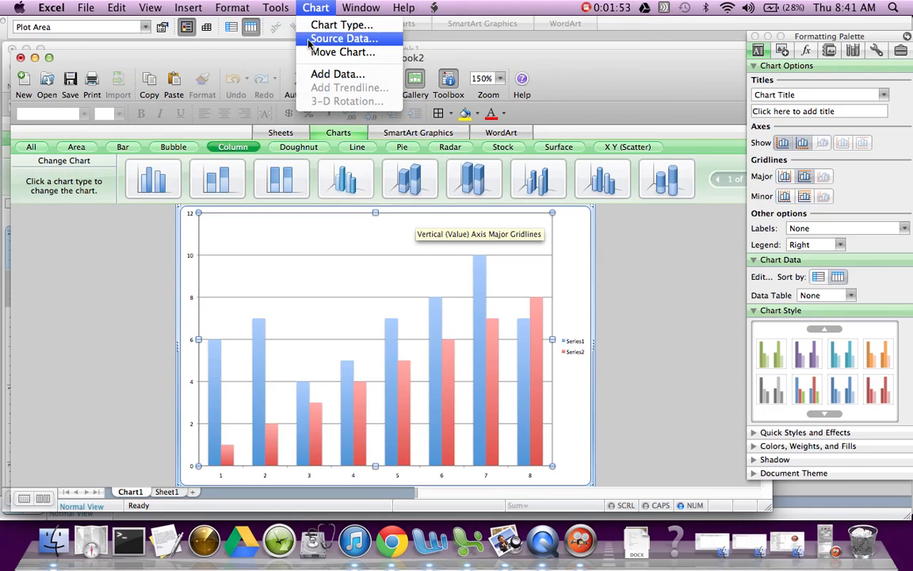
- In Source Data, set Series1 Y values to the DO- class range B3:B10
{"action": "left_click", "coordinate": [347, 38]}
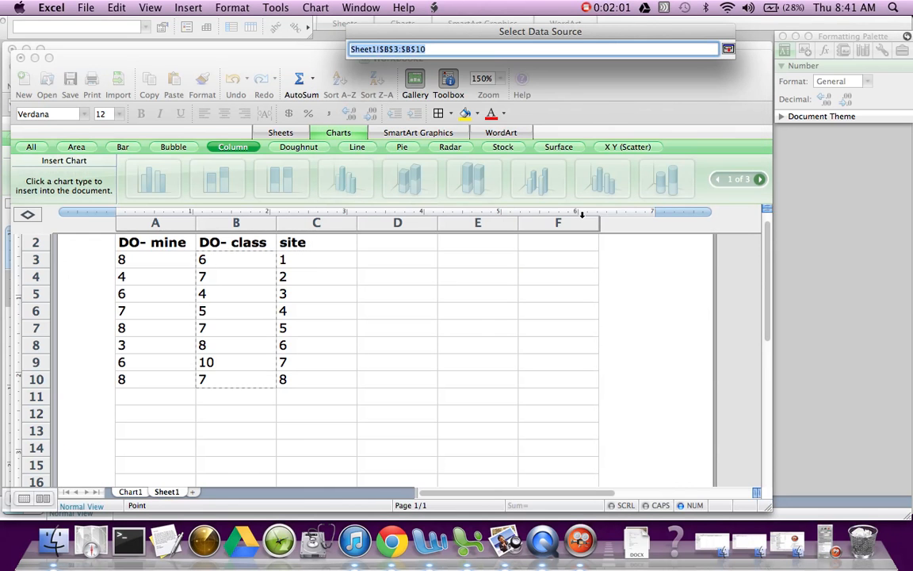
{"action": "left_click", "coordinate": [229, 276]}
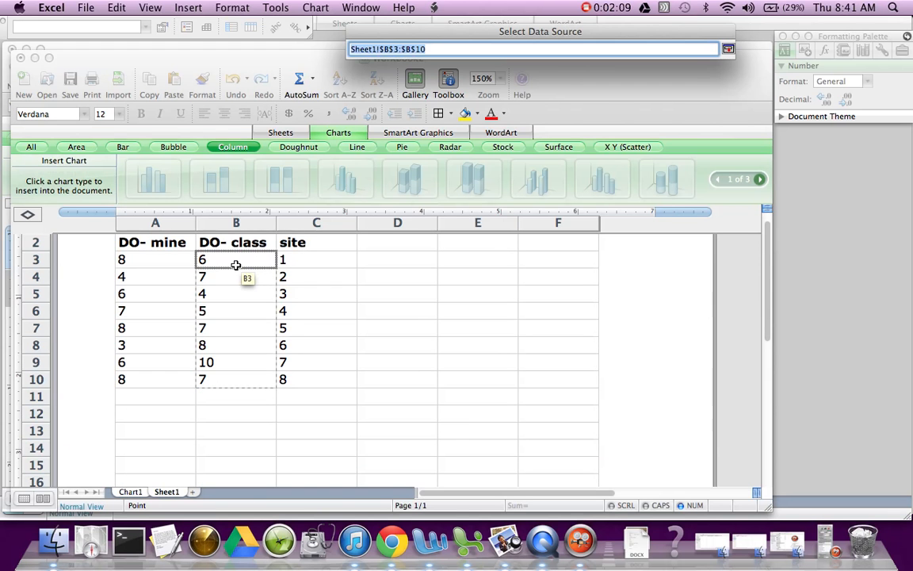
{"action": "left_click_drag", "start_coordinate": [234, 260], "coordinate": [234, 346]}
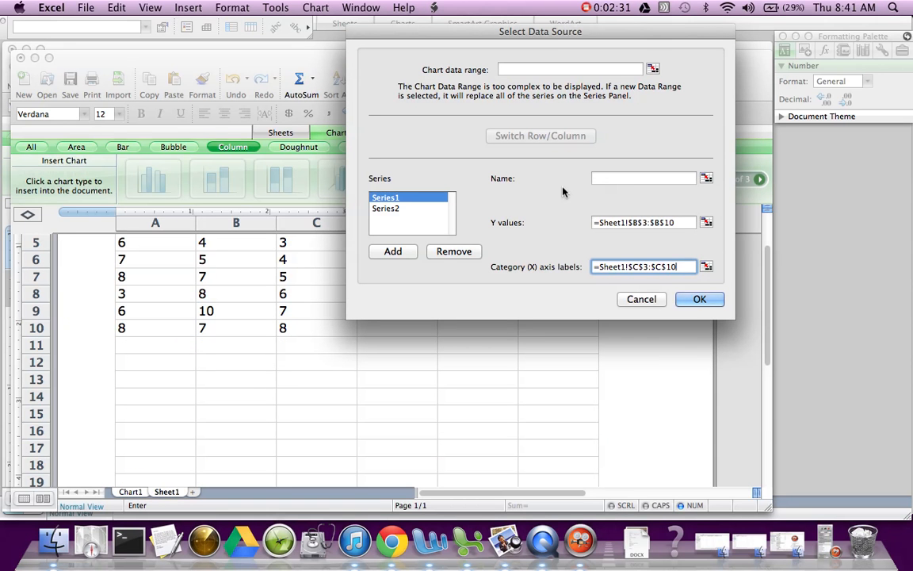
- Name the first series Class
{"action": "left_click", "coordinate": [644, 178]}
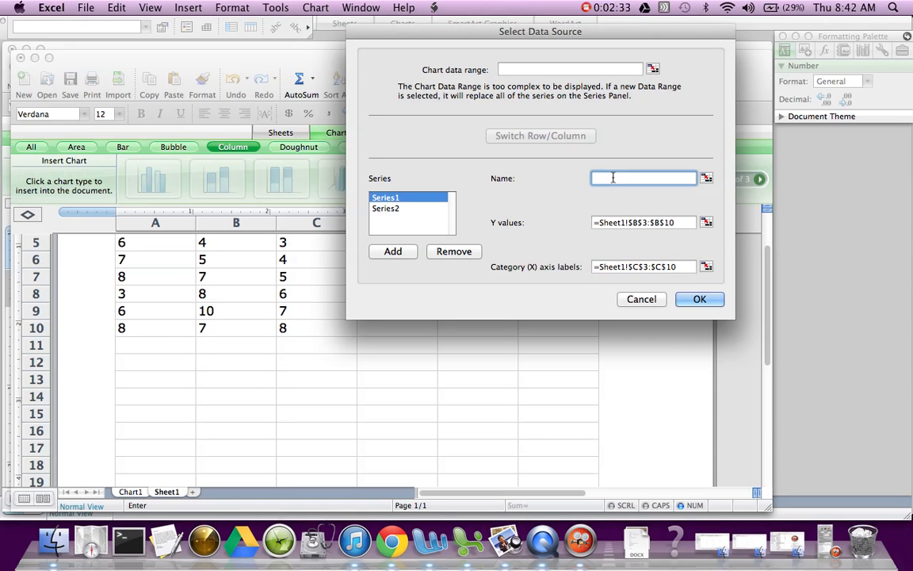
{"action": "type", "text": "C"}
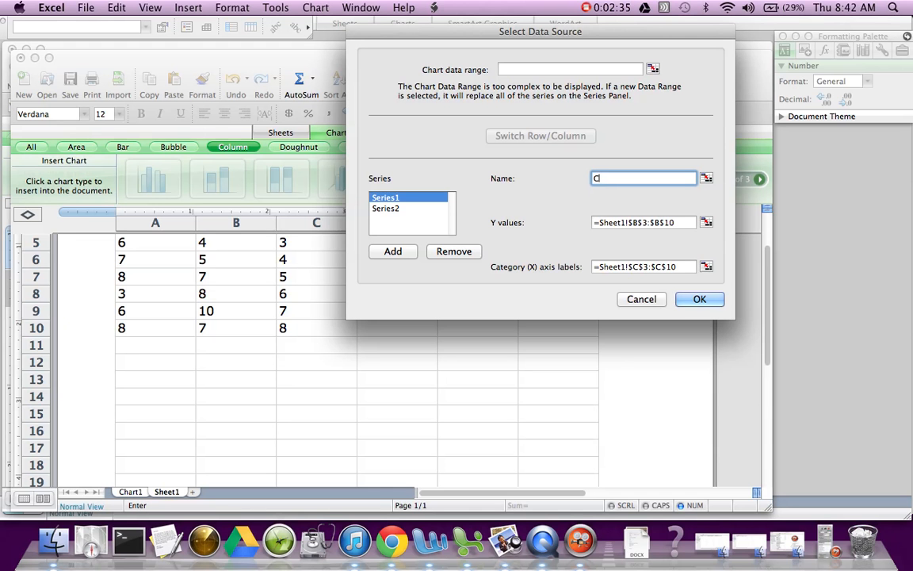
{"action": "type", "text": "lass"}
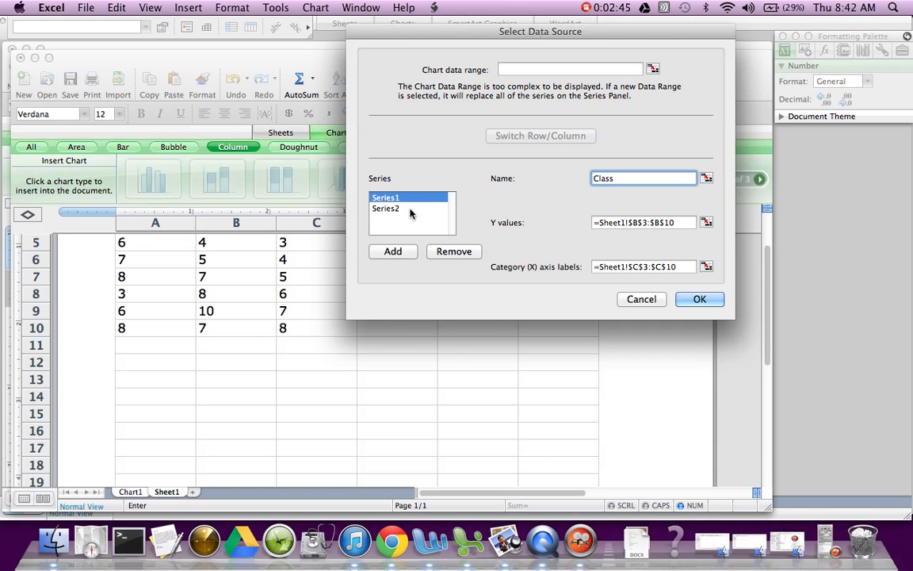
- Set Series2 Y values to the DO- mine range A3:A10 and name it Mine
{"action": "left_click", "coordinate": [409, 208]}
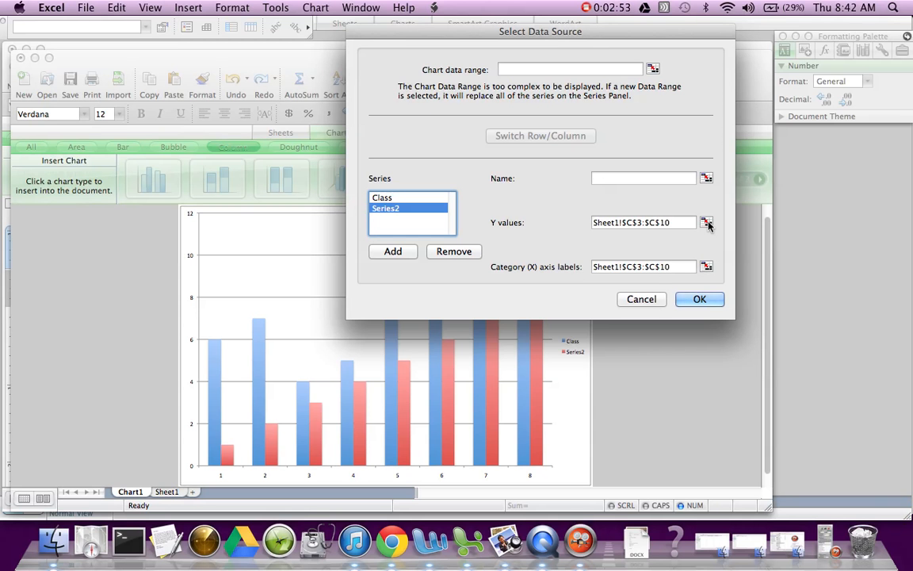
{"action": "left_click", "coordinate": [707, 222]}
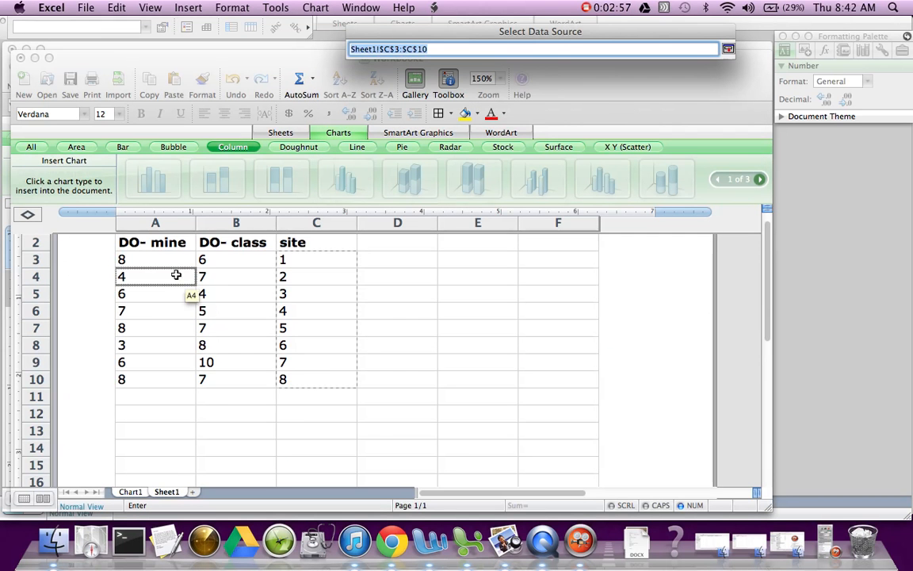
{"action": "left_click_drag", "start_coordinate": [120, 260], "coordinate": [121, 327]}
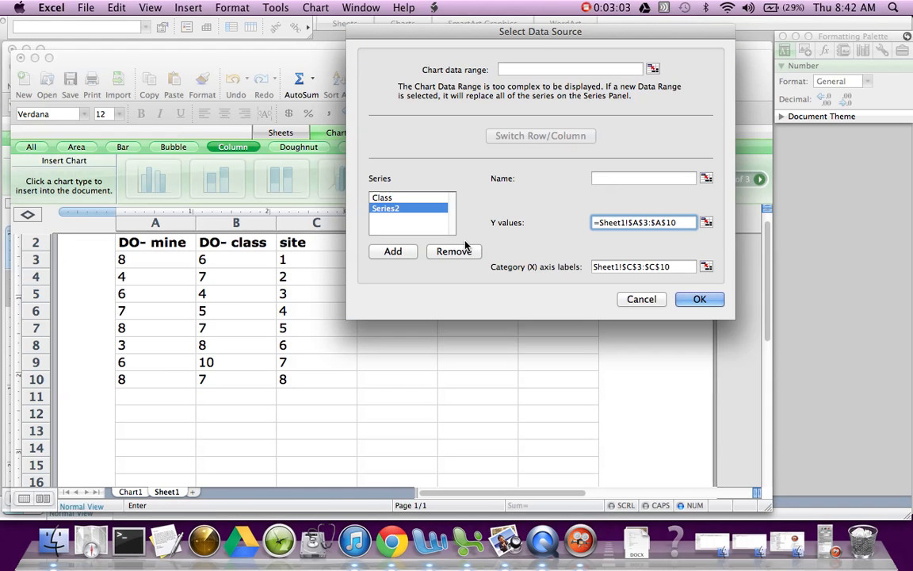
{"action": "type", "text": "Mine"}
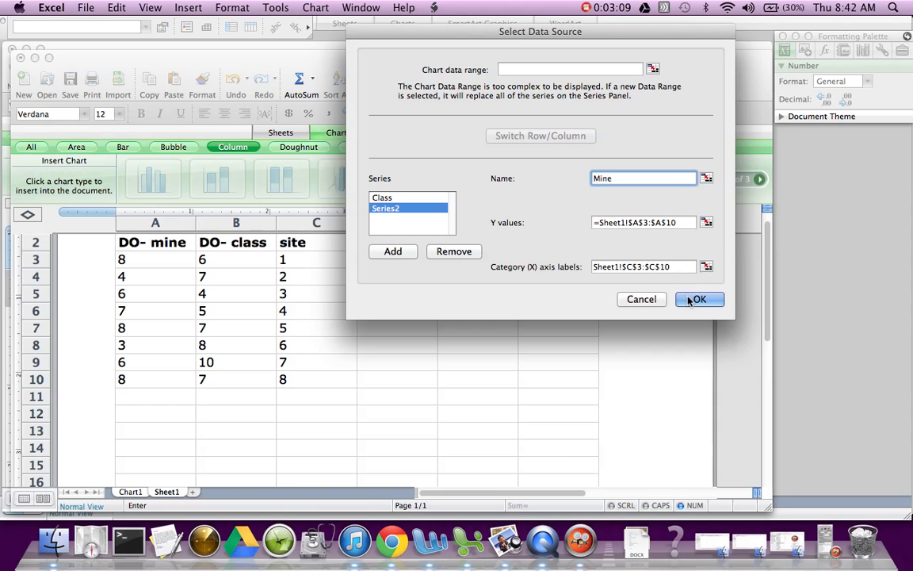
- Apply the Class and Mine series changes so the chart compares both readings across sites 1–8
{"action": "left_click", "coordinate": [708, 298]}
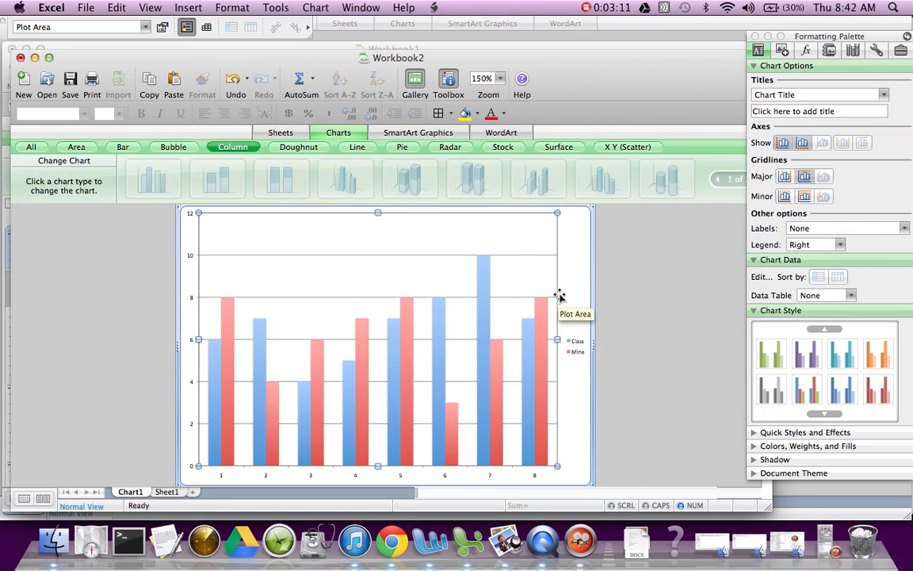
{"action": "mouse_move", "coordinate": [583, 301]}
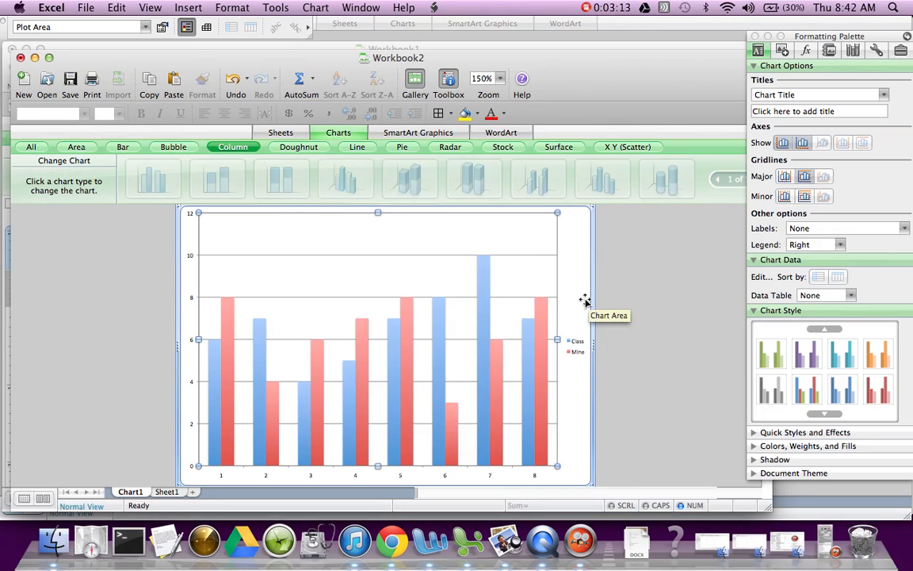
{"action": "mouse_move", "coordinate": [583, 356]}
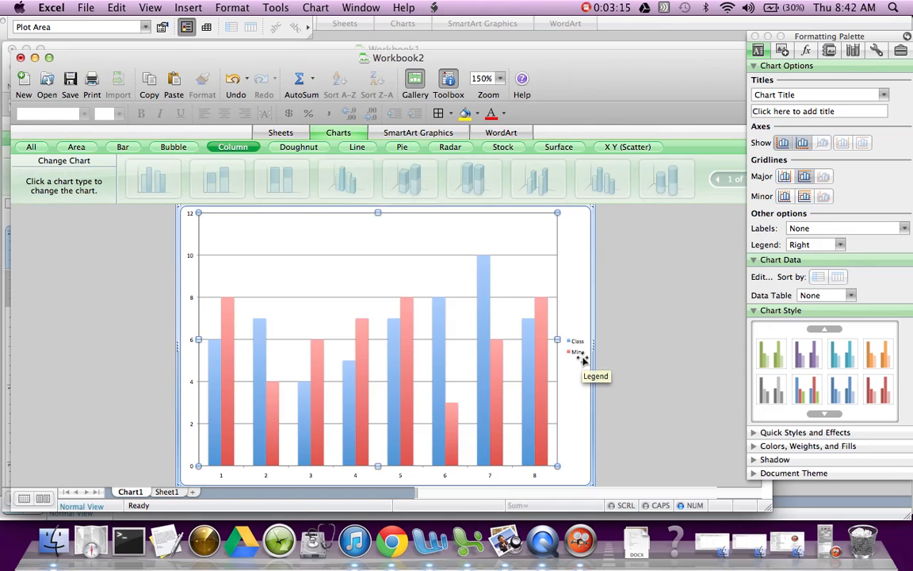
{"action": "mouse_move", "coordinate": [238, 359]}
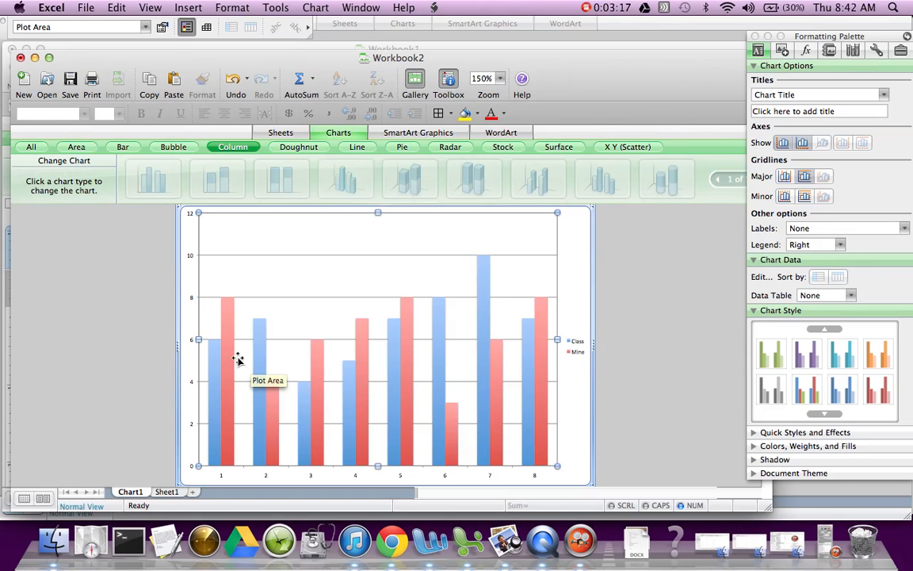
{"action": "mouse_move", "coordinate": [214, 345]}
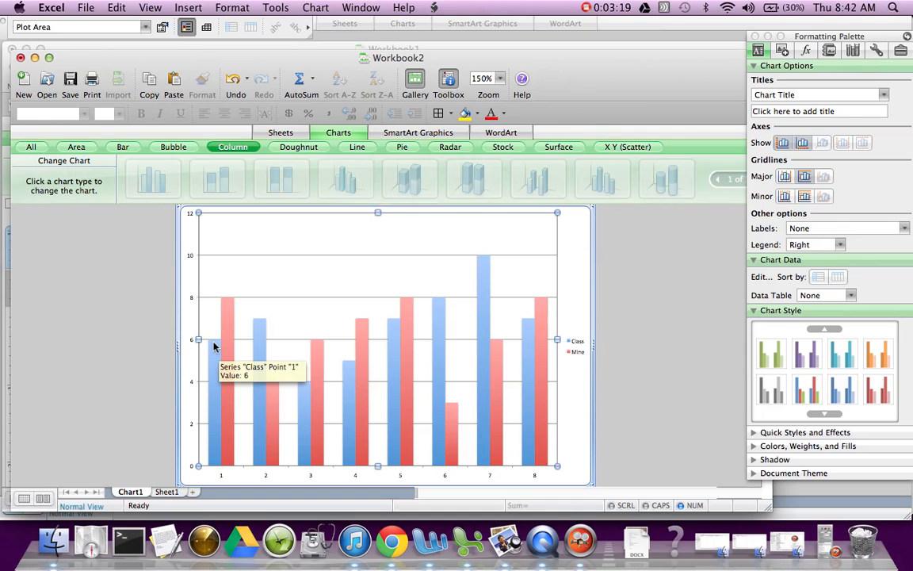
{"action": "mouse_move", "coordinate": [257, 325]}
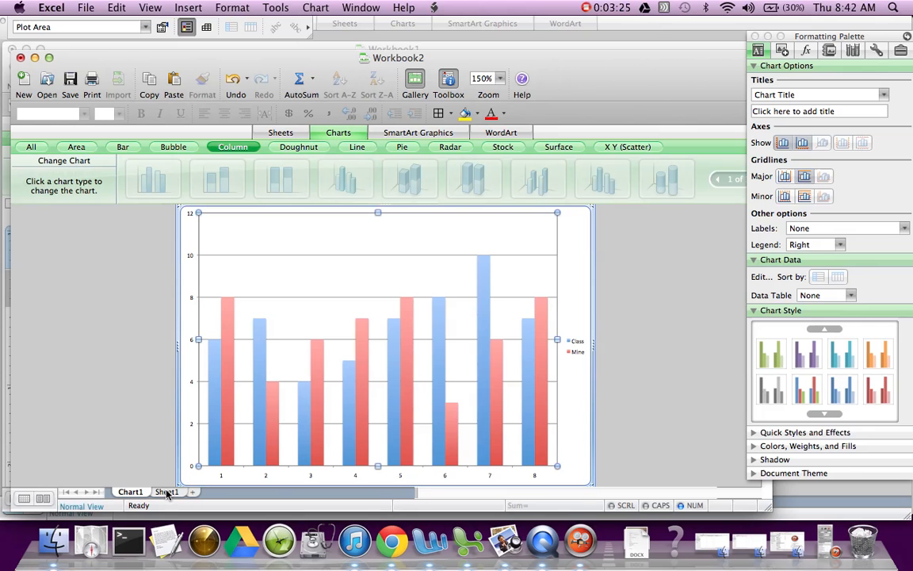
{"action": "left_click", "coordinate": [165, 492]}
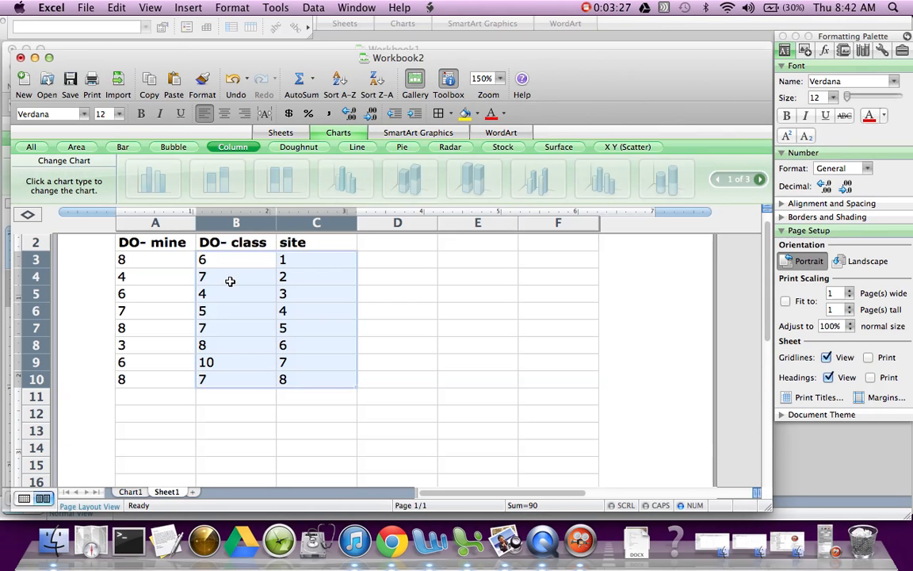
{"action": "left_click", "coordinate": [228, 260]}
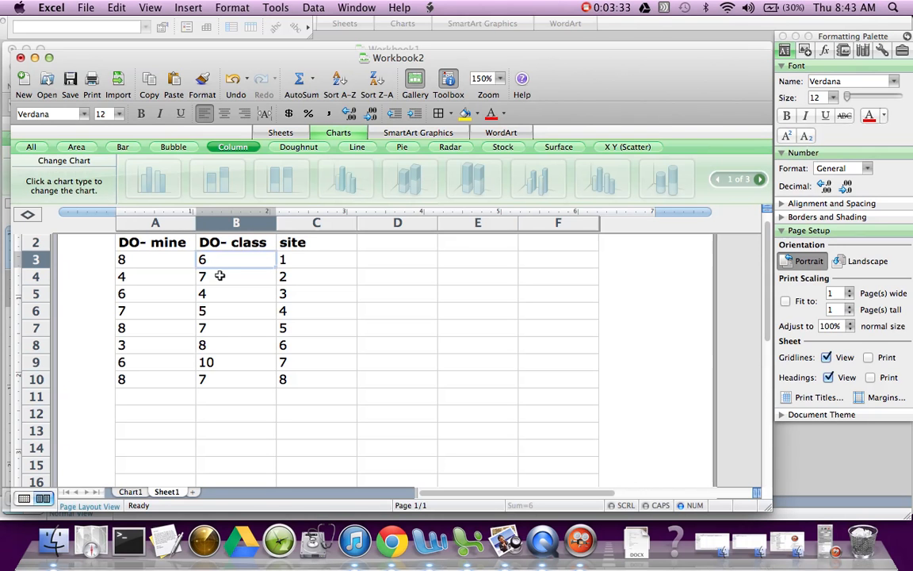
{"action": "left_click", "coordinate": [130, 492]}
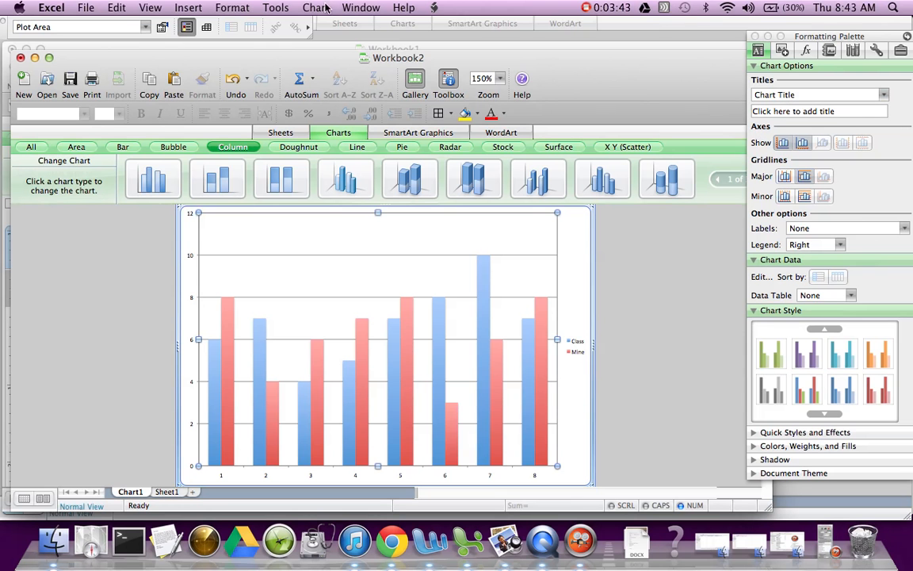
{"action": "left_click", "coordinate": [159, 6]}
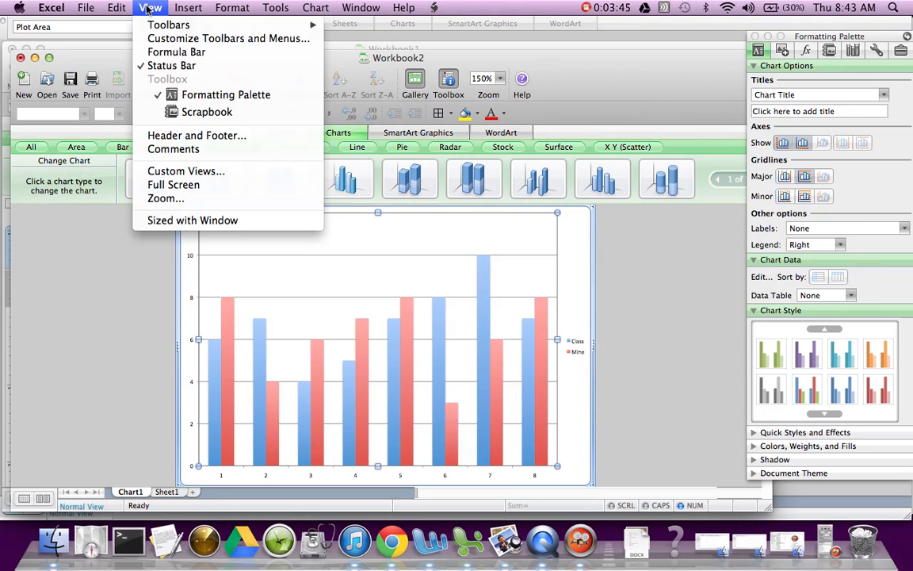
{"action": "mouse_move", "coordinate": [225, 95]}
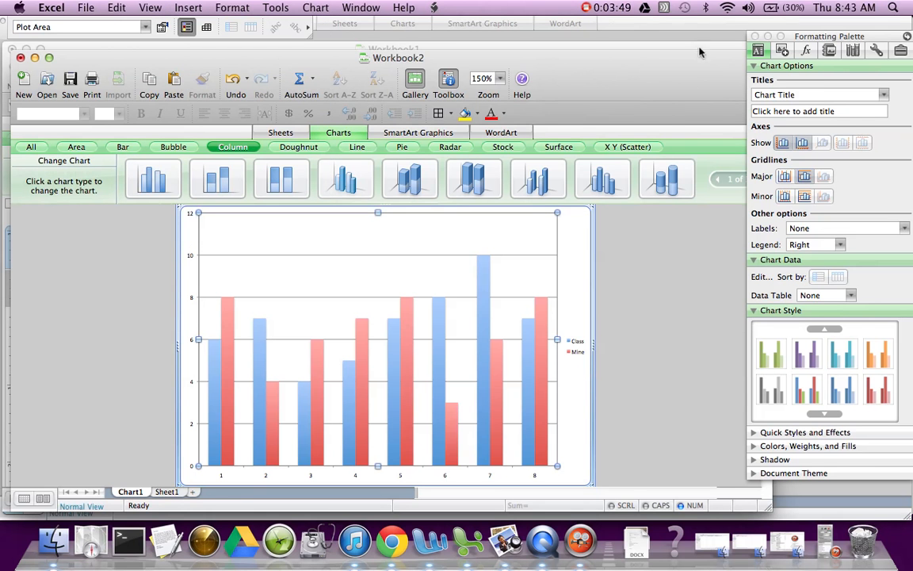
{"action": "left_click", "coordinate": [818, 111]}
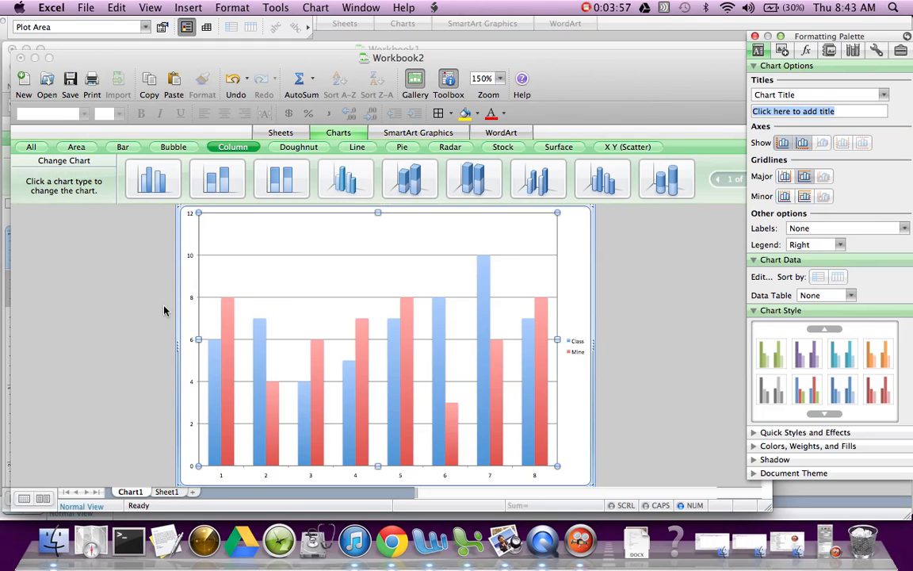
- Give the chart the title 'Dissolved Oxygen (ppm)' in the Formatting Palette
{"action": "type", "text": "Dissolved Oxygen"}
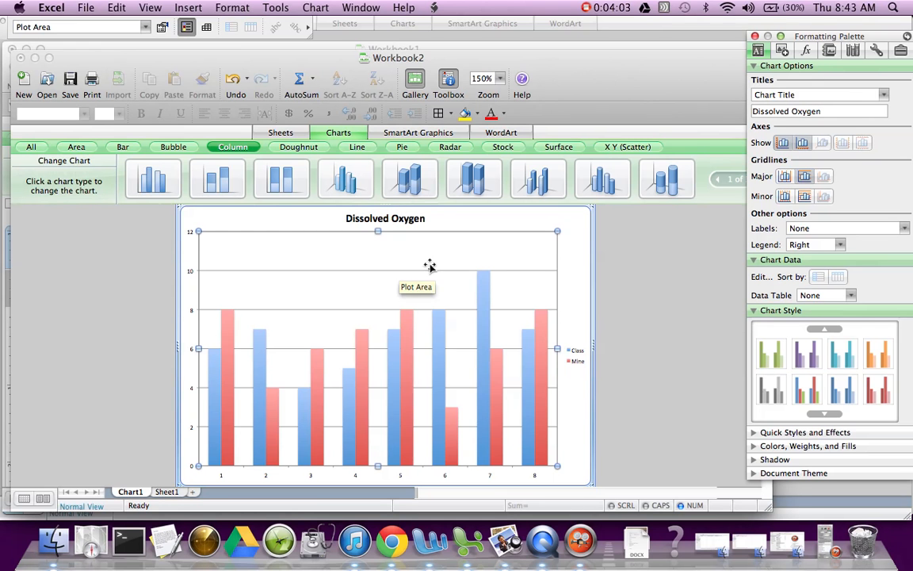
{"action": "type", "text": "("}
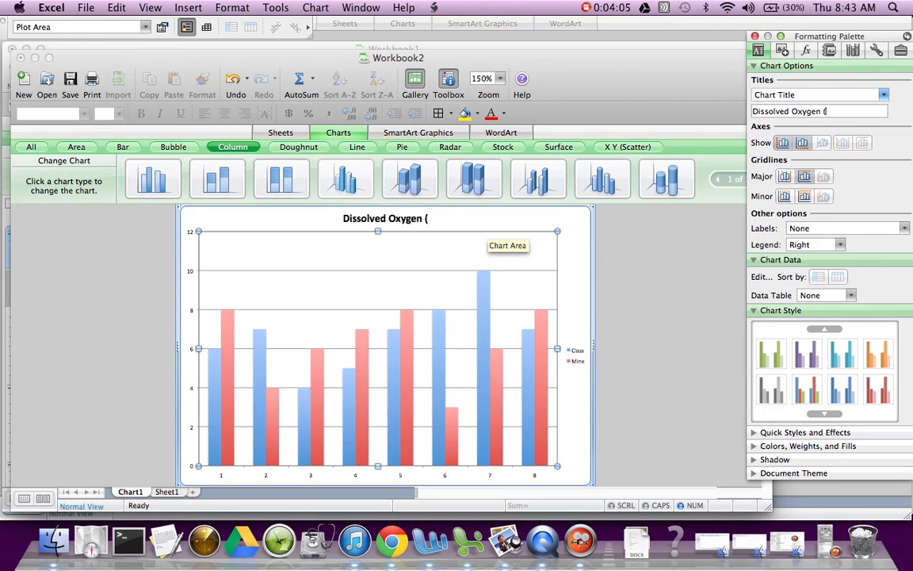
{"action": "type", "text": "ppm)"}
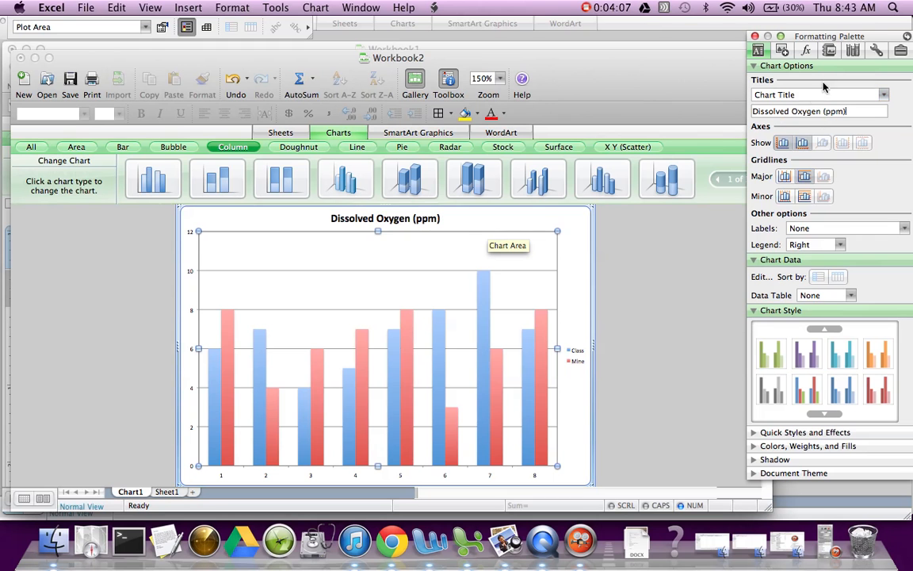
{"action": "left_click", "coordinate": [883, 95]}
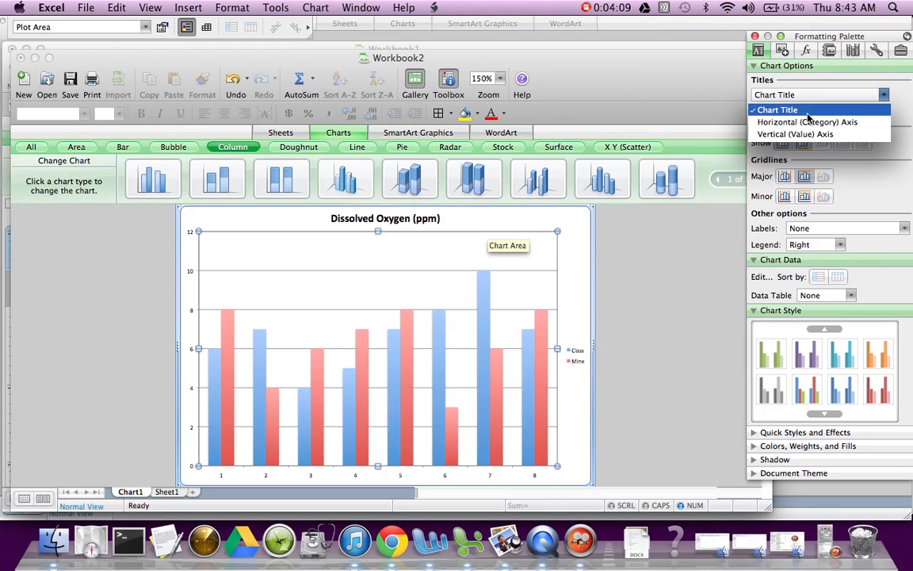
- Title the horizontal axis 'sites' and the vertical axis 'Dissolved Oxygen (ppm)'
{"action": "left_click", "coordinate": [817, 122]}
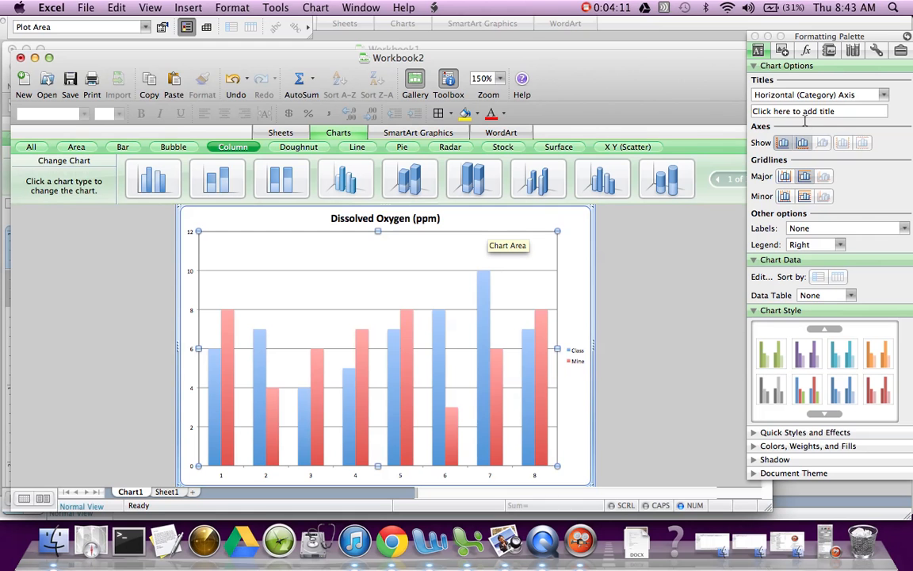
{"action": "type", "text": "sites"}
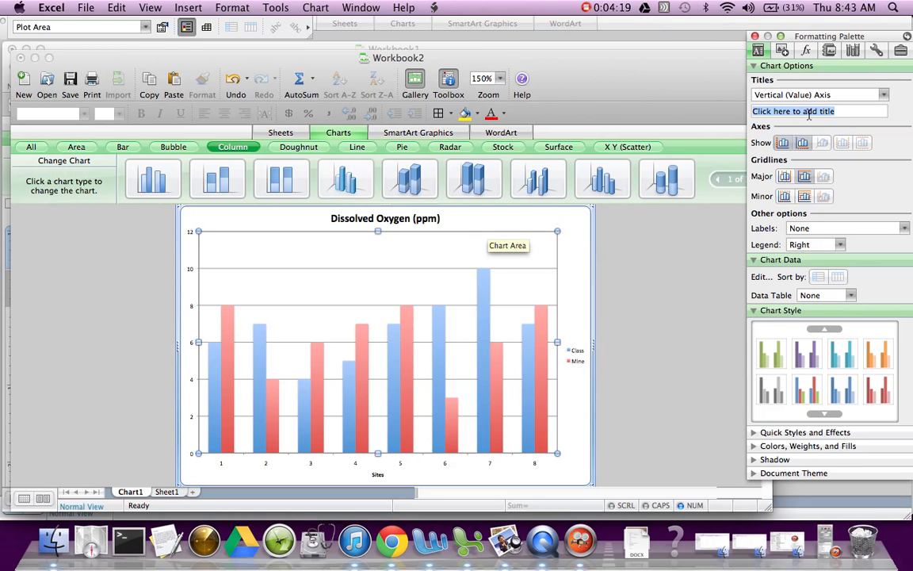
{"action": "type", "text": "diss"}
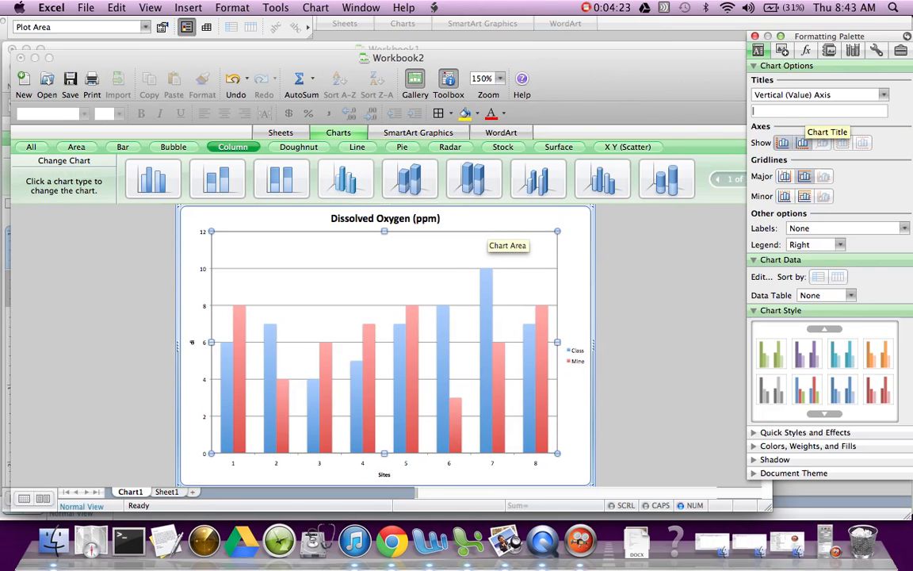
{"action": "type", "text": "Dissolved Oxygen (ppm"}
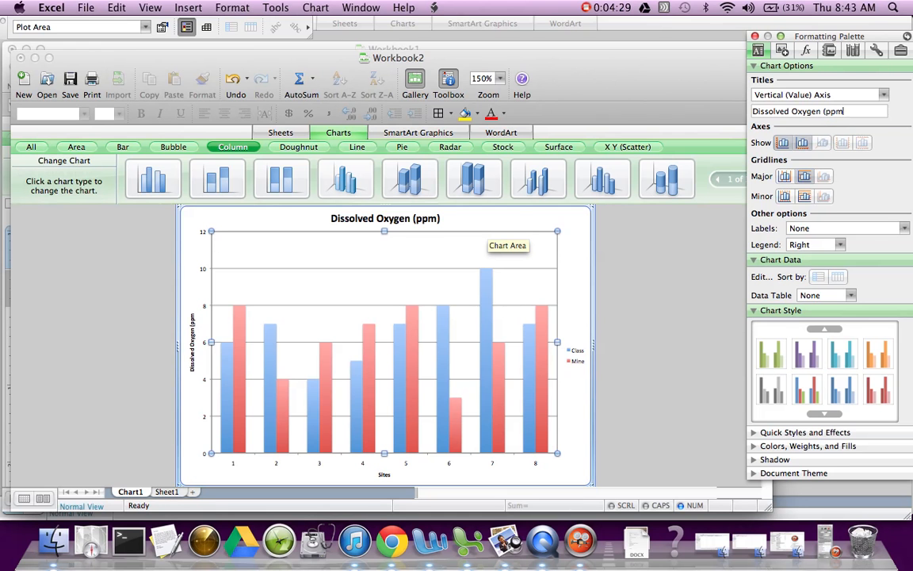
{"action": "left_click", "coordinate": [892, 98]}
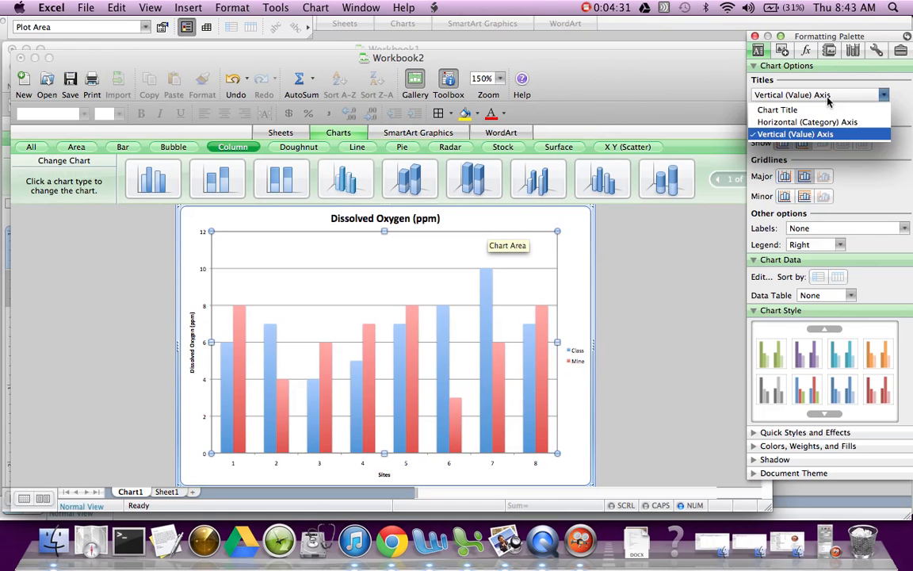
- Clear the old chart title to retype it as 'Dissolved Oxygen vs. Test Sites'
{"action": "left_click", "coordinate": [777, 110]}
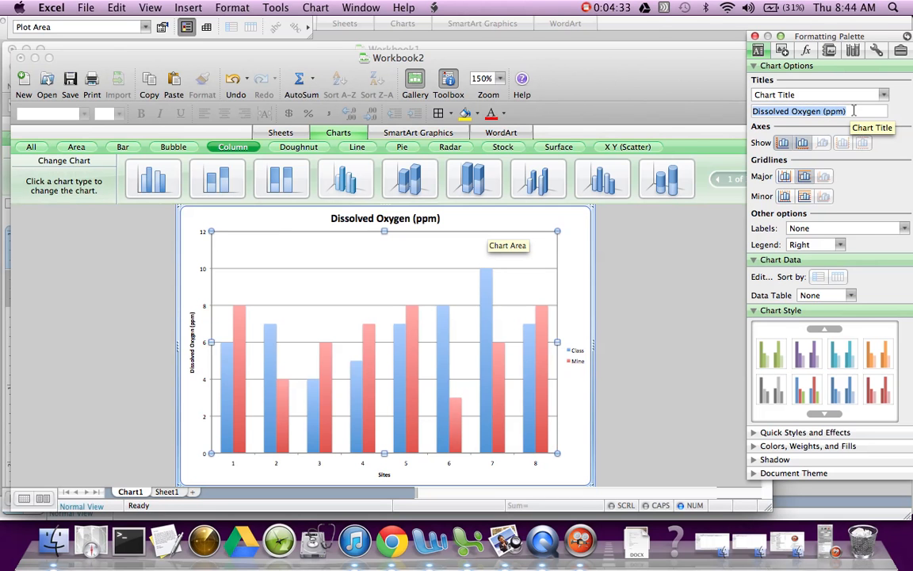
{"action": "key", "text": "Backspace"}
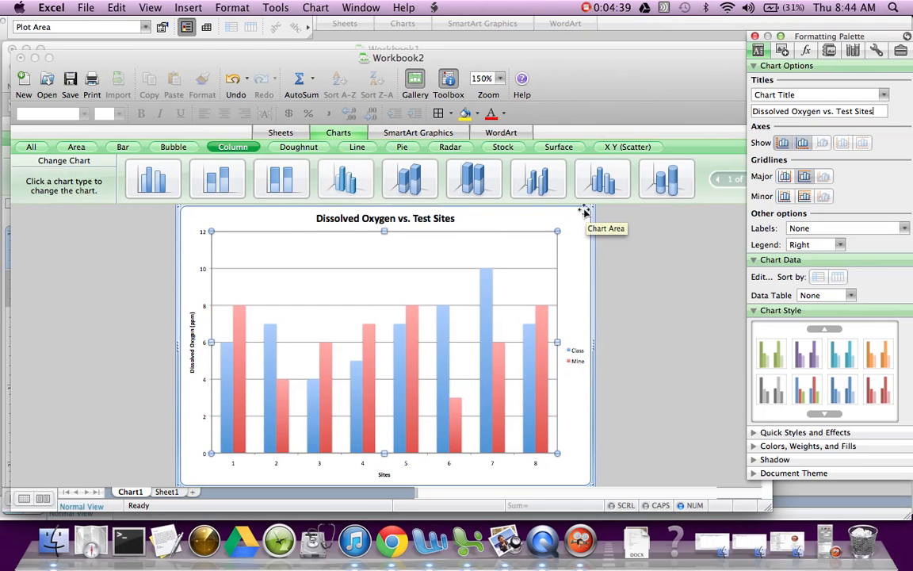
{"action": "mouse_move", "coordinate": [364, 447]}
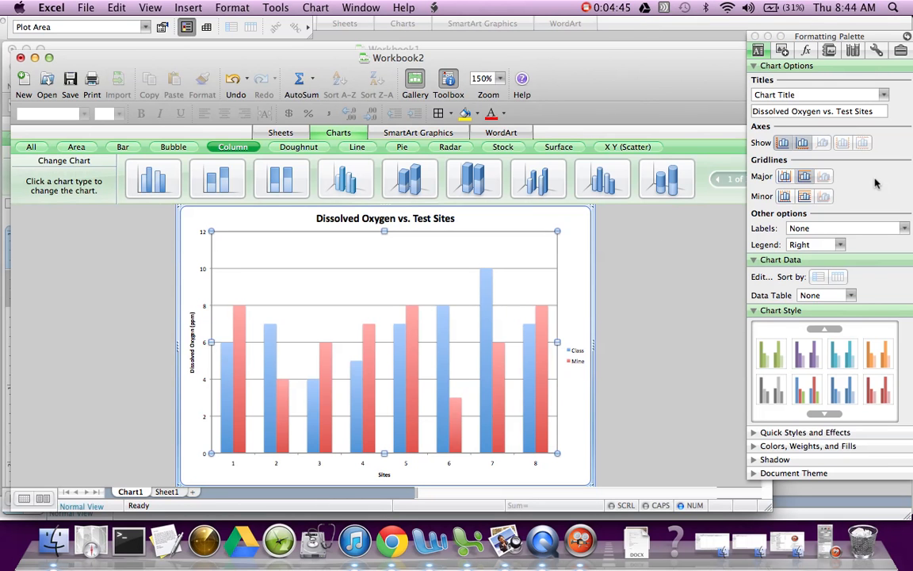
{"action": "mouse_move", "coordinate": [644, 313]}
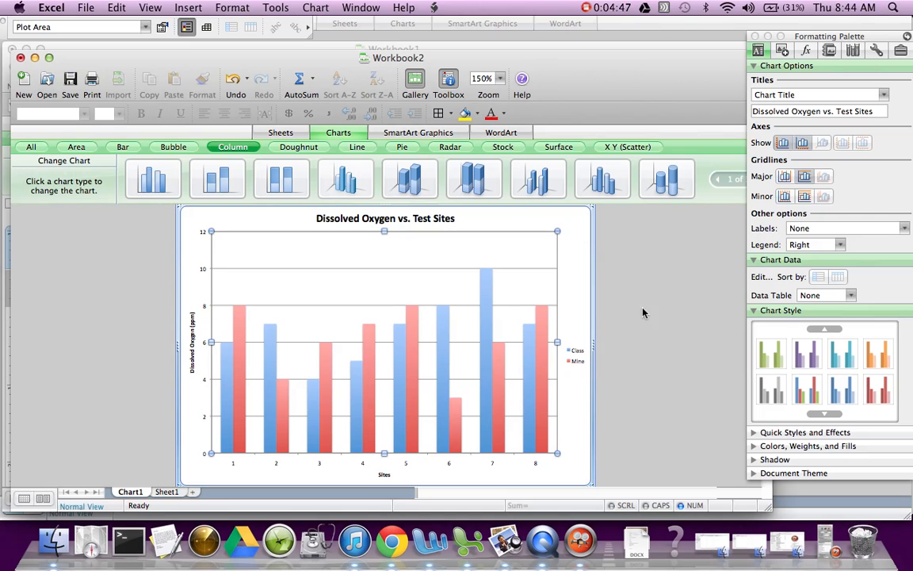
{"action": "mouse_move", "coordinate": [435, 251]}
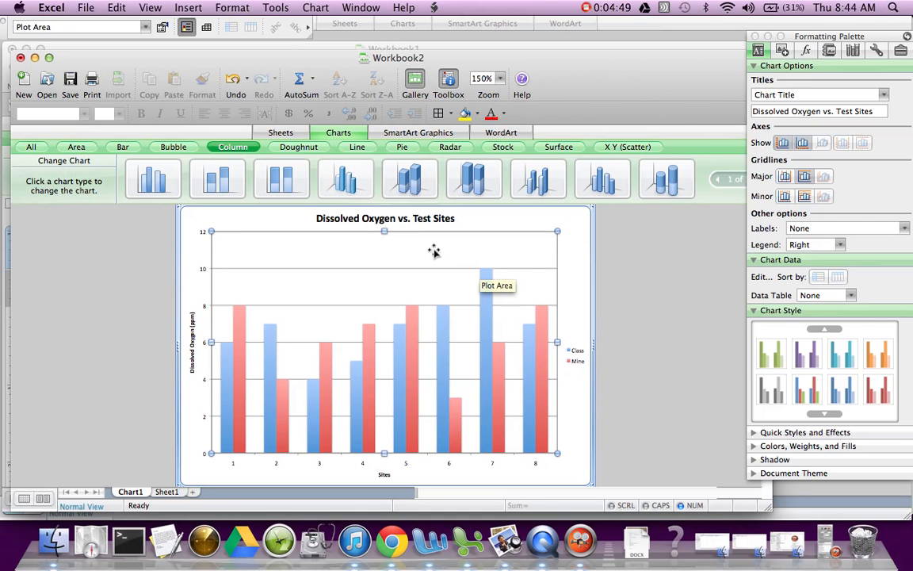
{"action": "mouse_move", "coordinate": [411, 213]}
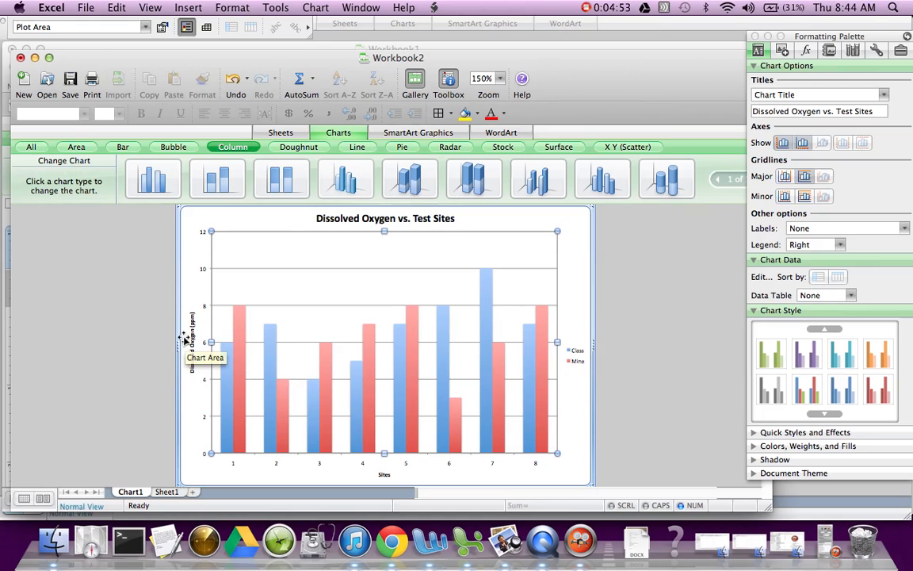
{"action": "mouse_move", "coordinate": [291, 391]}
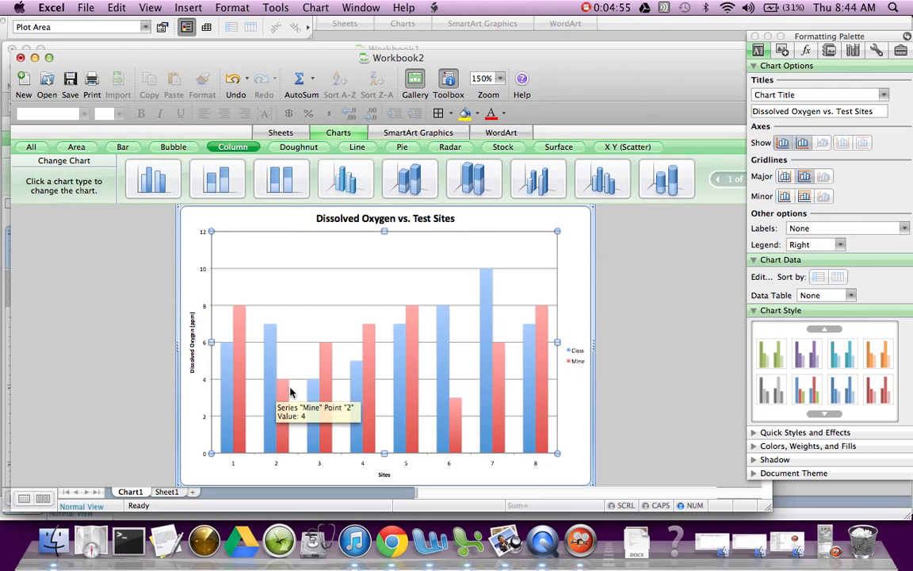